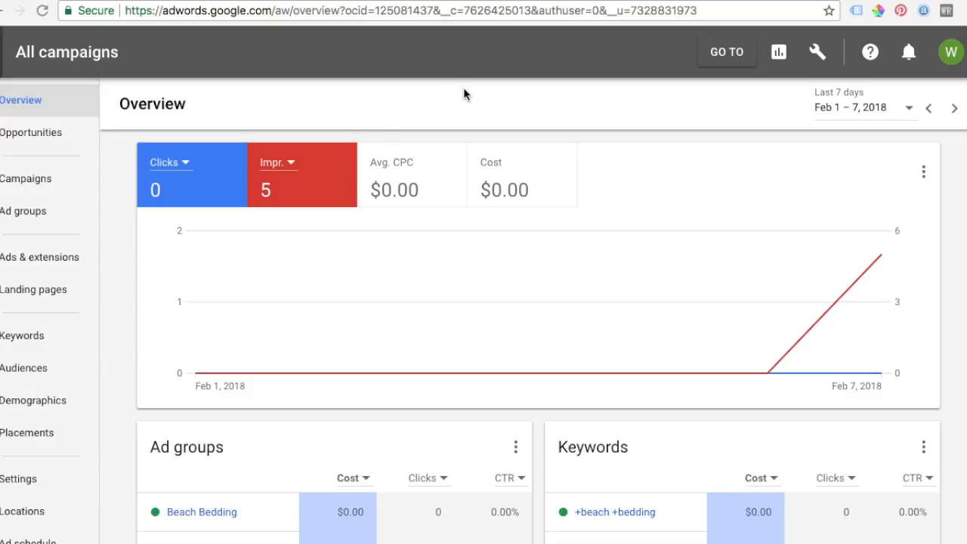
{"action": "mouse_move", "coordinate": [235, 112]}
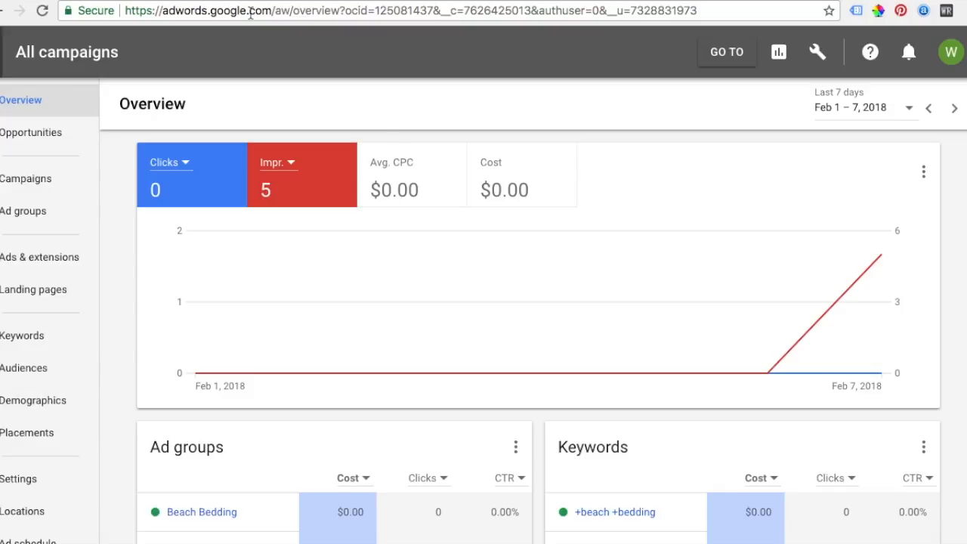
{"action": "mouse_move", "coordinate": [817, 52]}
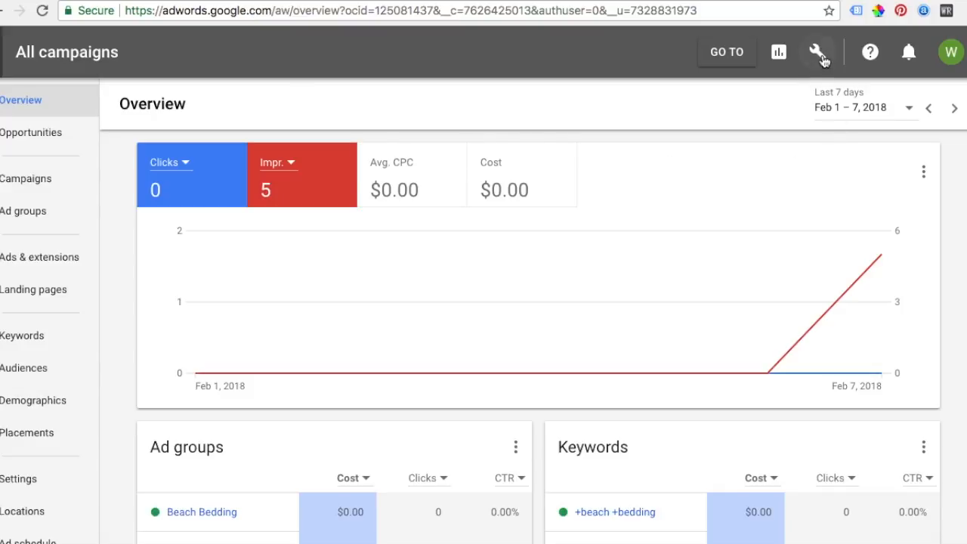
Step: Open the AdWords wrench Tools menu showing planning, shared library, measurement and setup options
{"action": "left_click", "coordinate": [817, 51]}
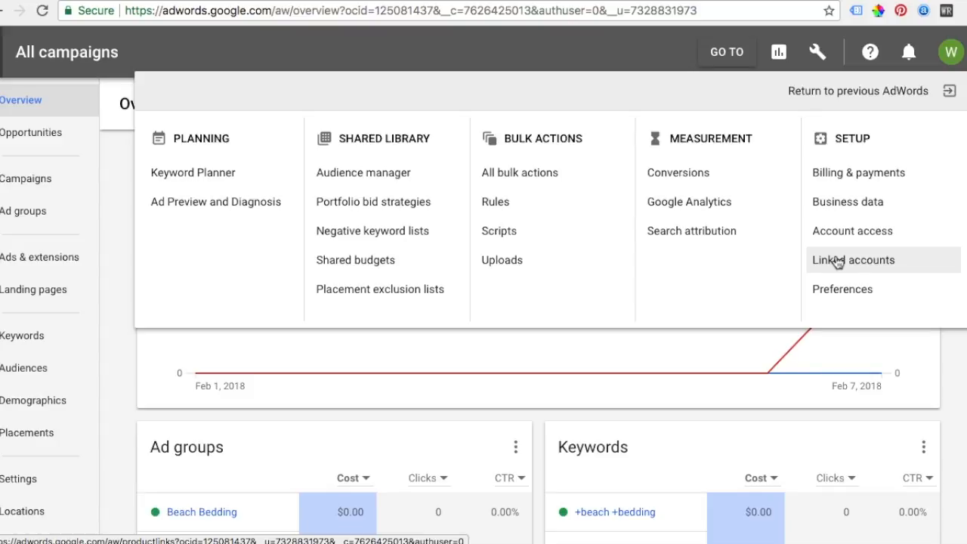
{"action": "mouse_move", "coordinate": [124, 177]}
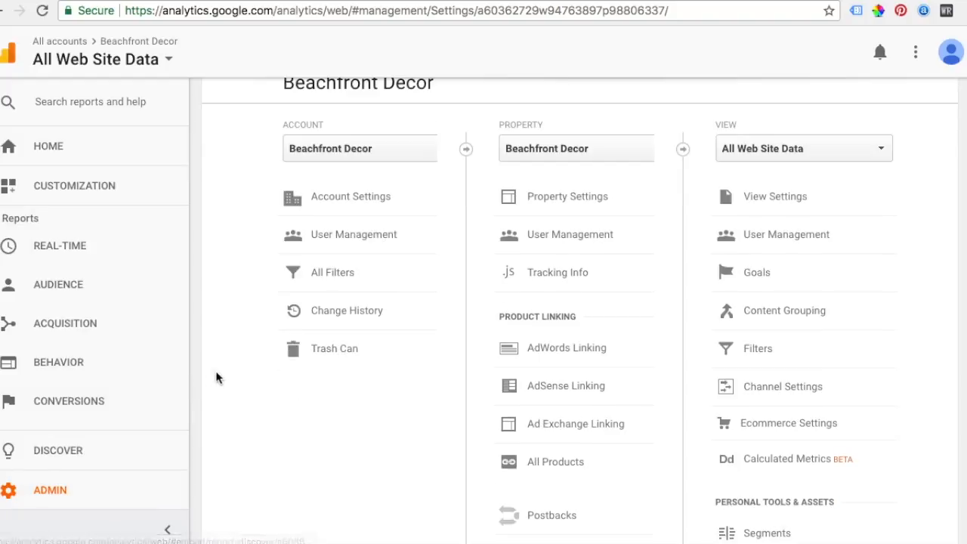
Step: Open Audience Definitions > Audiences for the Beachfront Decor property in Analytics Admin
{"action": "scroll", "scroll_direction": "down", "scroll_amount": 3}
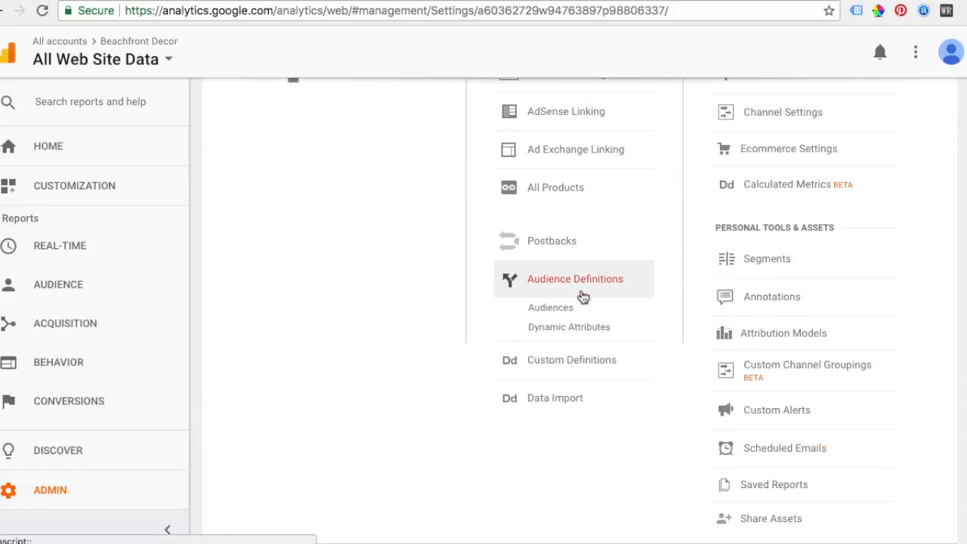
{"action": "left_click", "coordinate": [550, 307]}
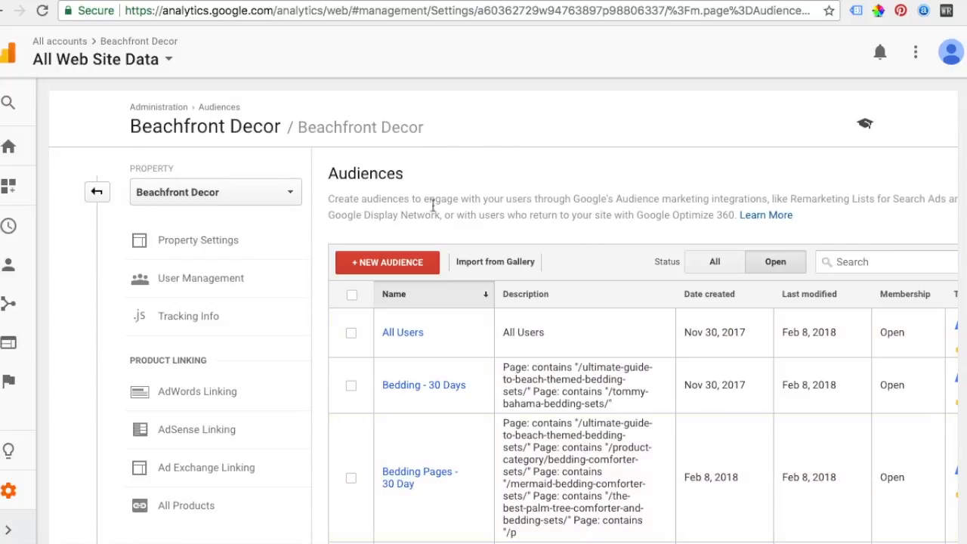
{"action": "mouse_move", "coordinate": [620, 210]}
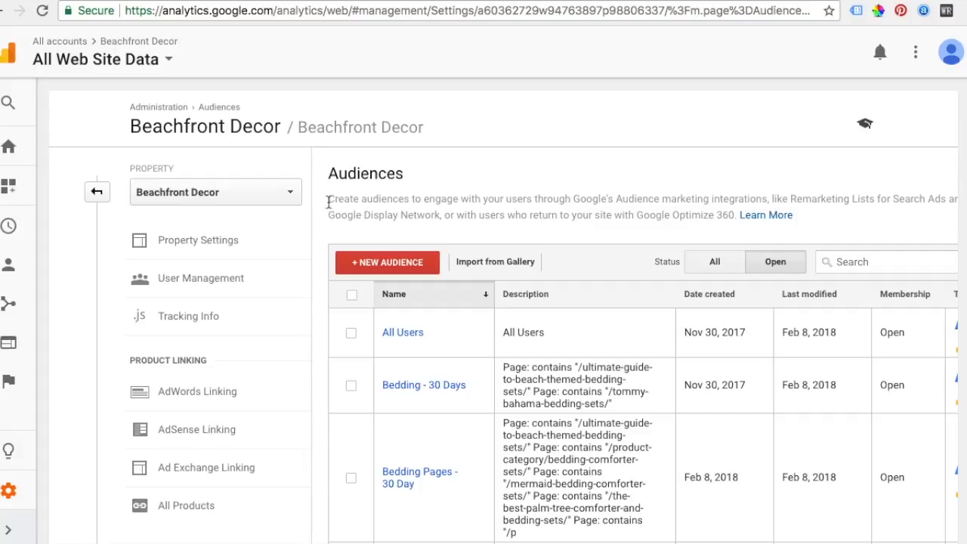
{"action": "left_click_drag", "start_coordinate": [327, 199], "coordinate": [533, 198]}
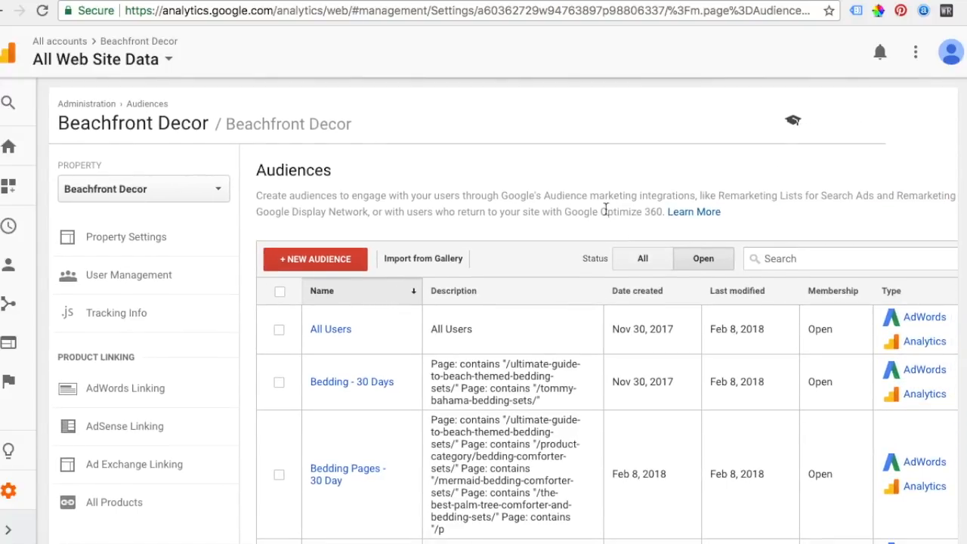
{"action": "scroll", "scroll_direction": "down", "scroll_amount": 3}
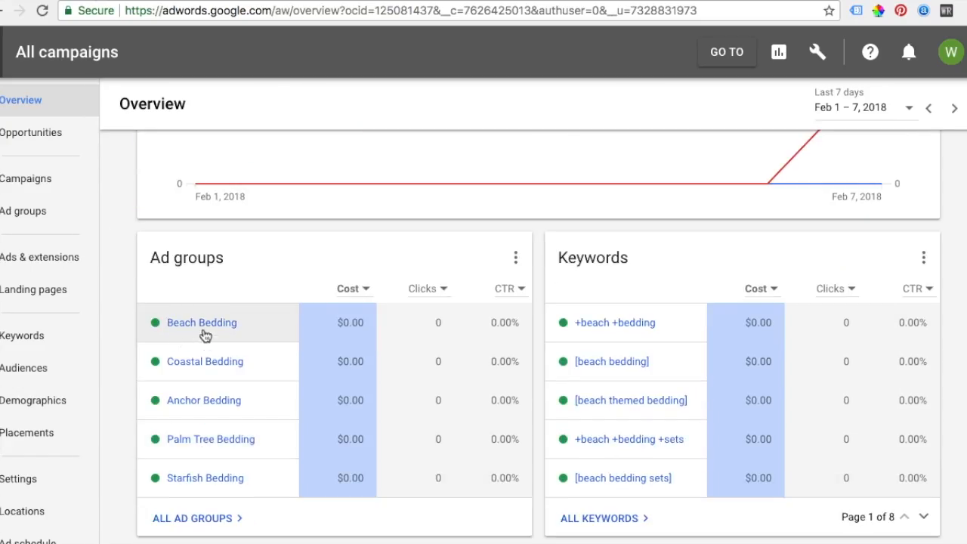
{"action": "mouse_move", "coordinate": [205, 328]}
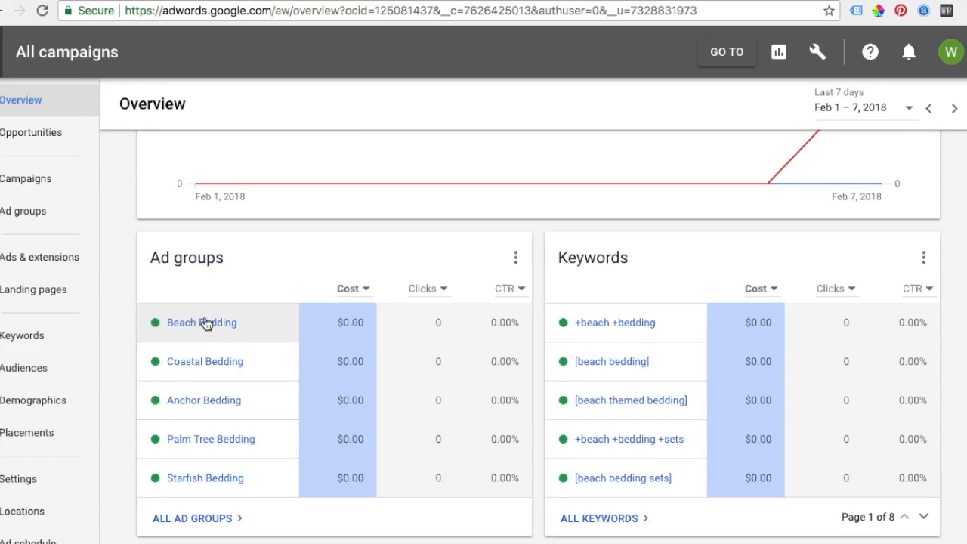
{"action": "mouse_move", "coordinate": [506, 4]}
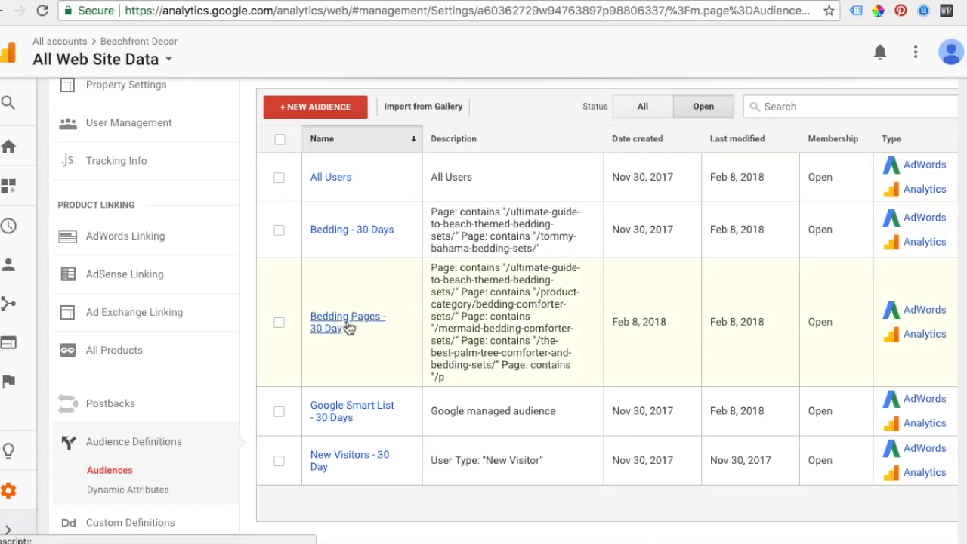
{"action": "mouse_move", "coordinate": [525, 325]}
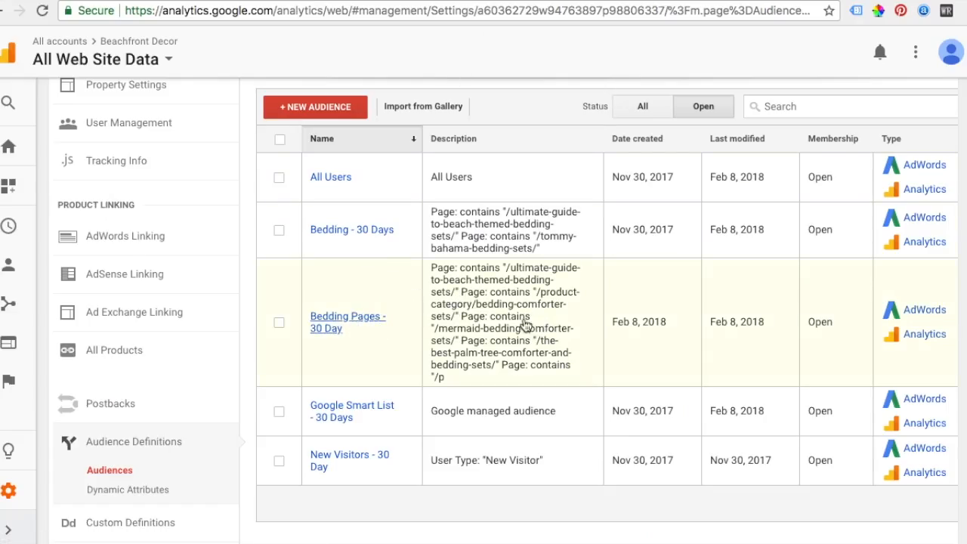
{"action": "mouse_move", "coordinate": [516, 295]}
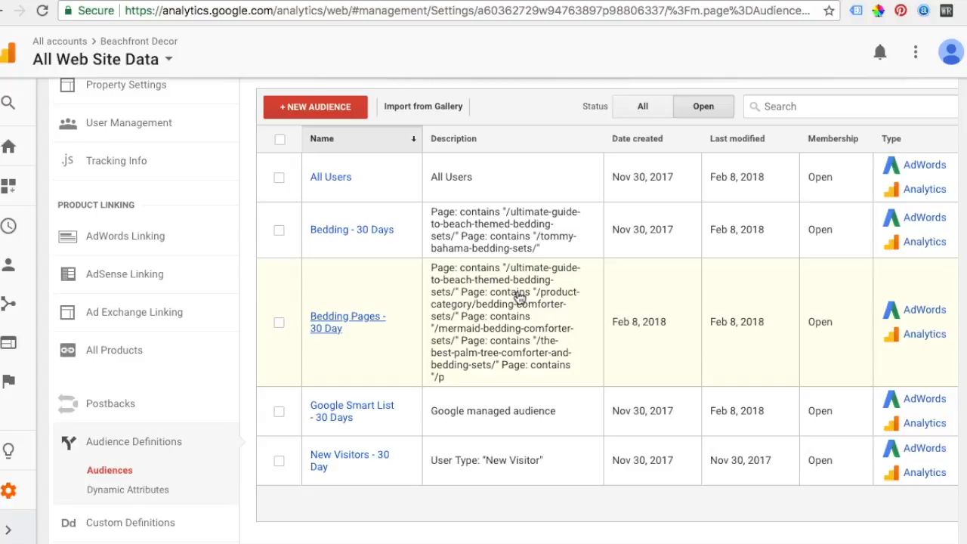
{"action": "mouse_move", "coordinate": [478, 313]}
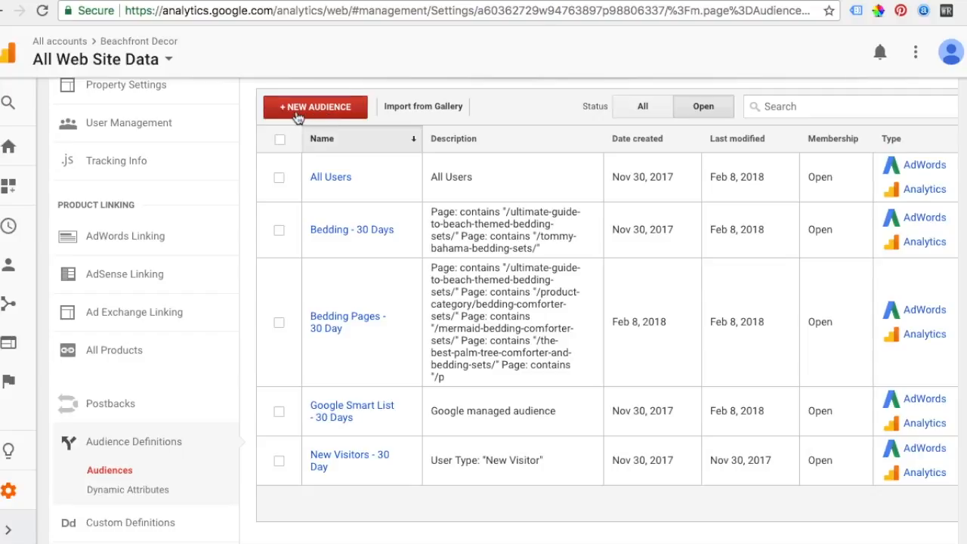
{"action": "left_click", "coordinate": [314, 106]}
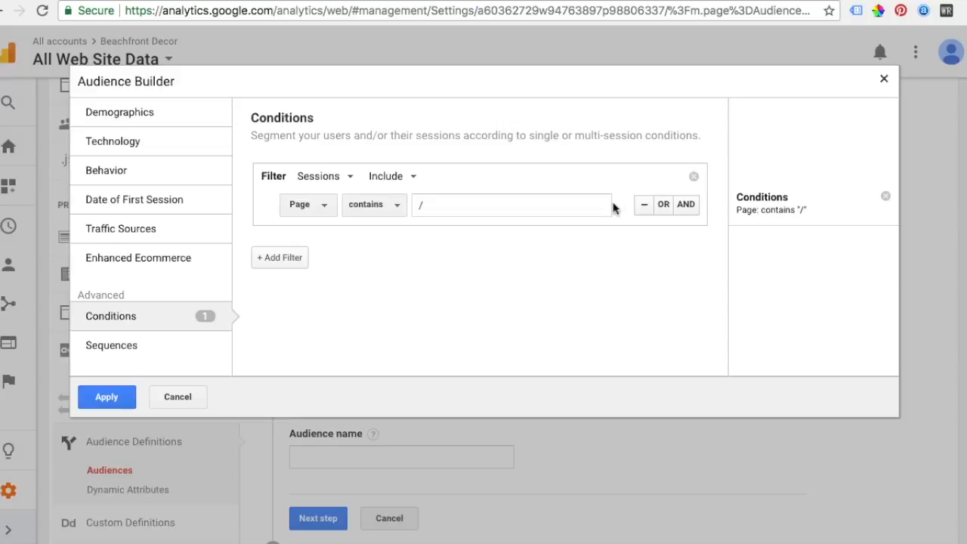
{"action": "left_click", "coordinate": [511, 205]}
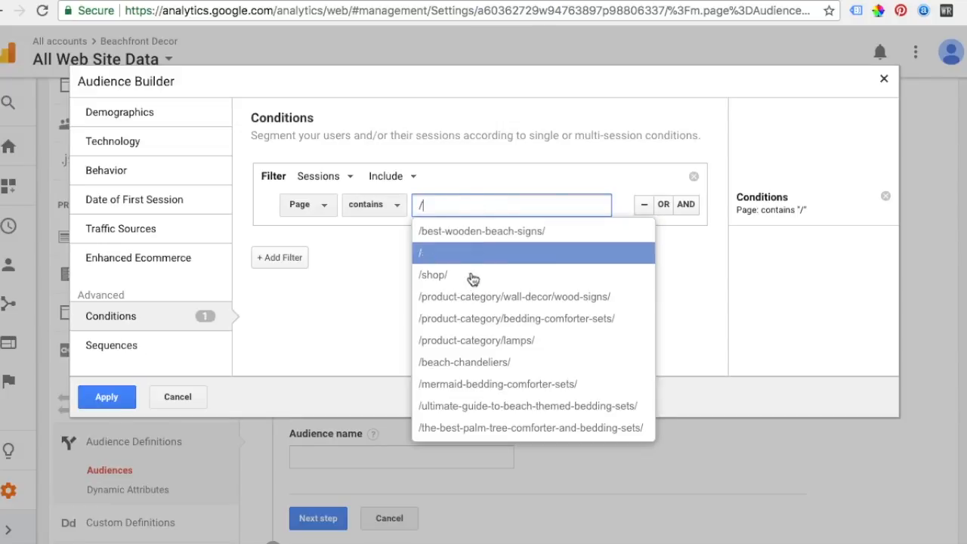
{"action": "left_click", "coordinate": [106, 397]}
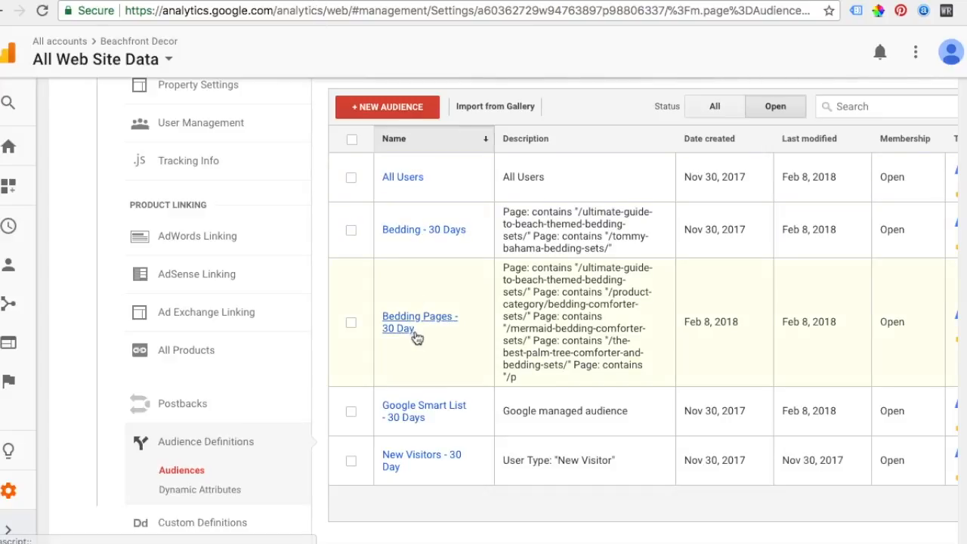
Step: Open the Bedding Pages - 30 Day audience and edit its page conditions
{"action": "left_click", "coordinate": [420, 322]}
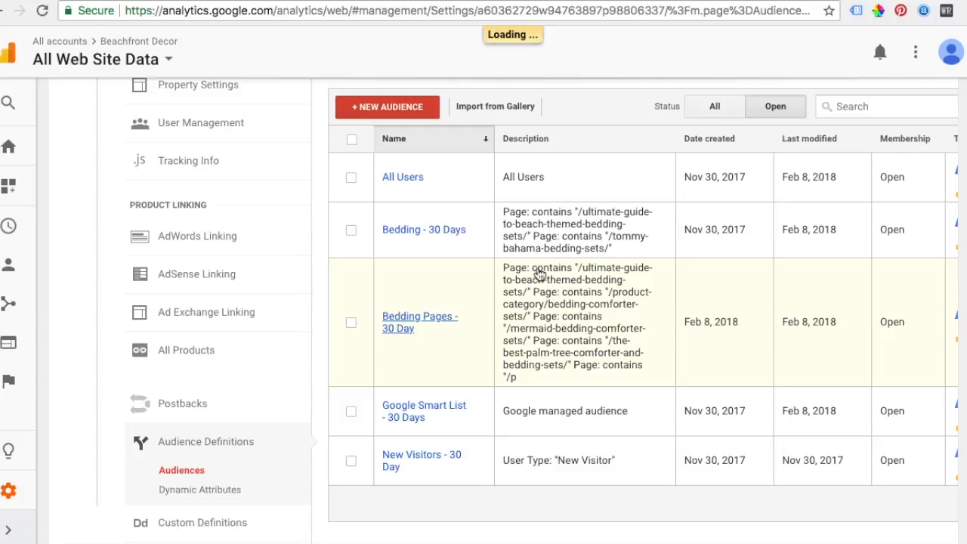
{"action": "left_click", "coordinate": [420, 321]}
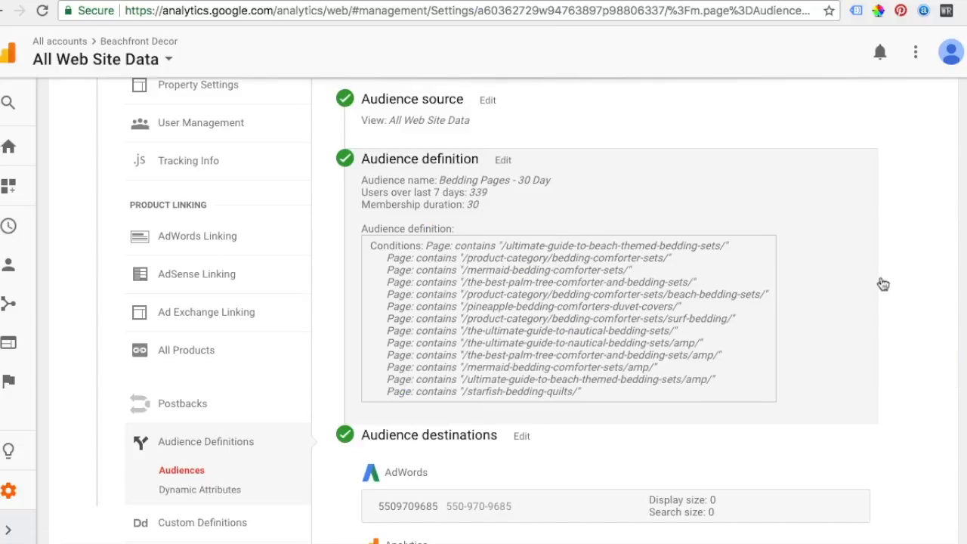
{"action": "mouse_move", "coordinate": [434, 260]}
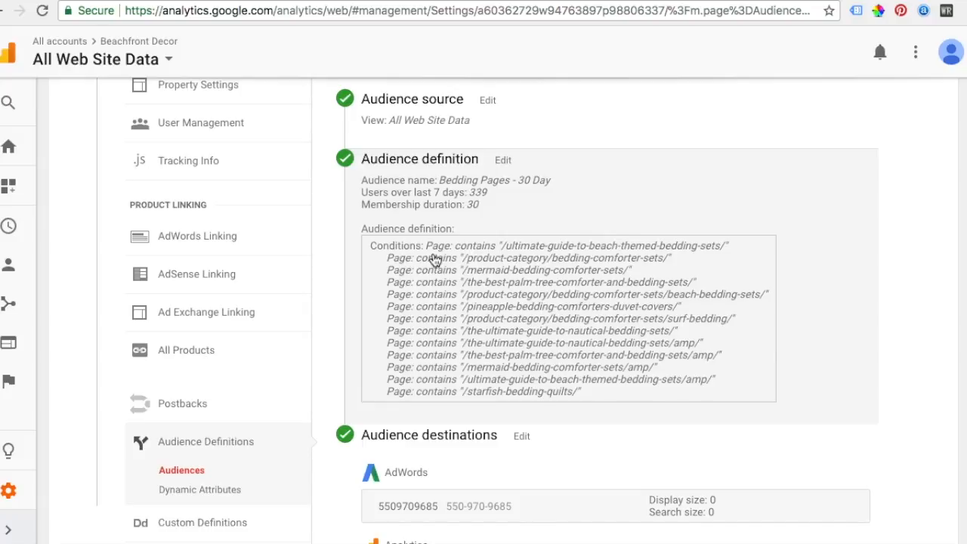
{"action": "mouse_move", "coordinate": [631, 263]}
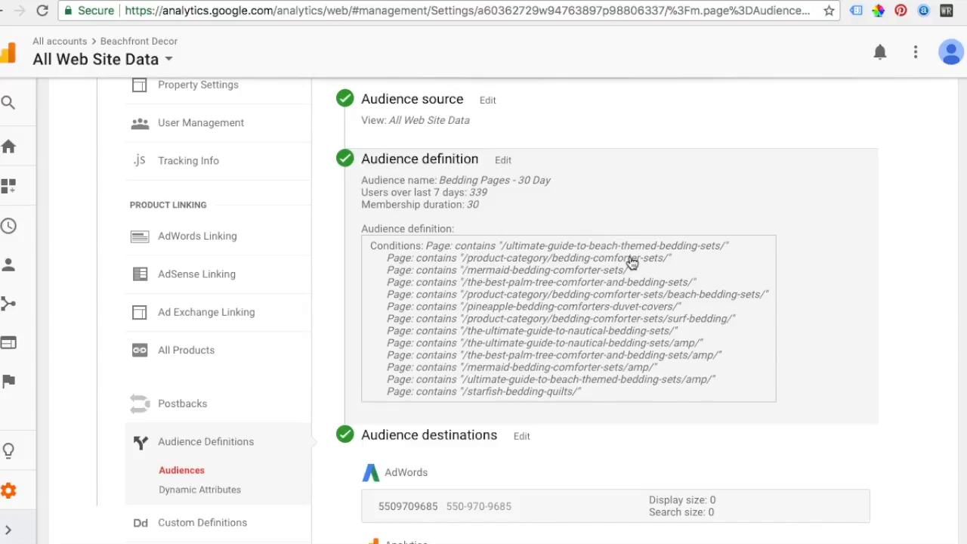
{"action": "mouse_move", "coordinate": [542, 261]}
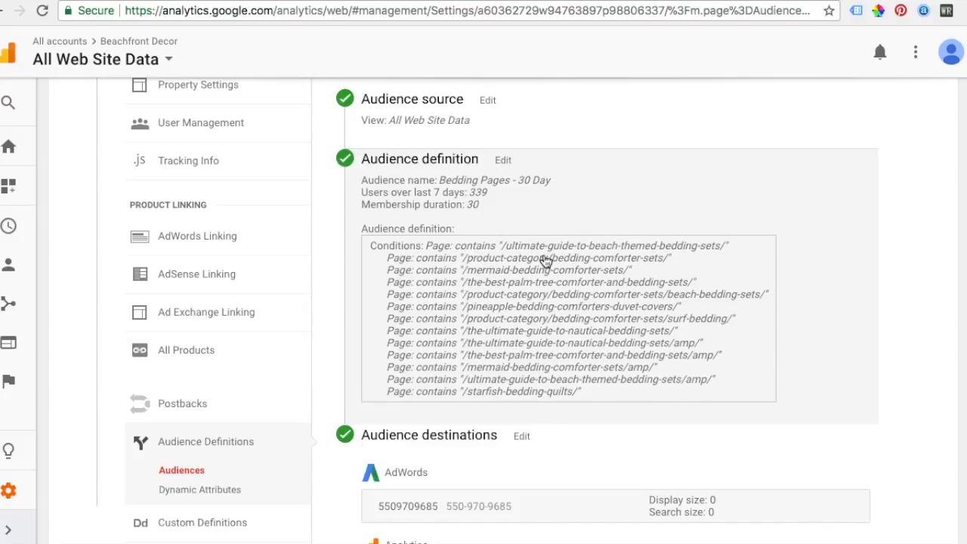
{"action": "left_click", "coordinate": [502, 159]}
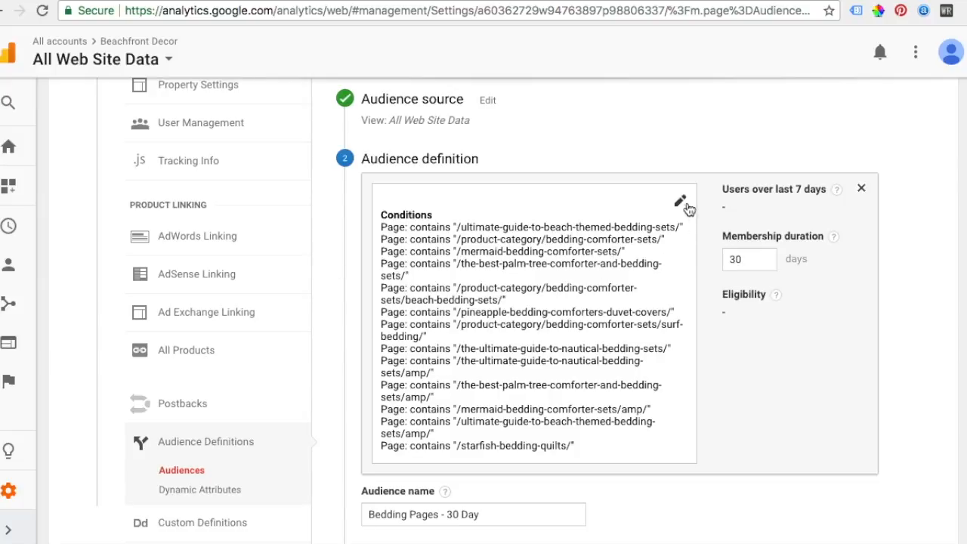
{"action": "left_click", "coordinate": [678, 200]}
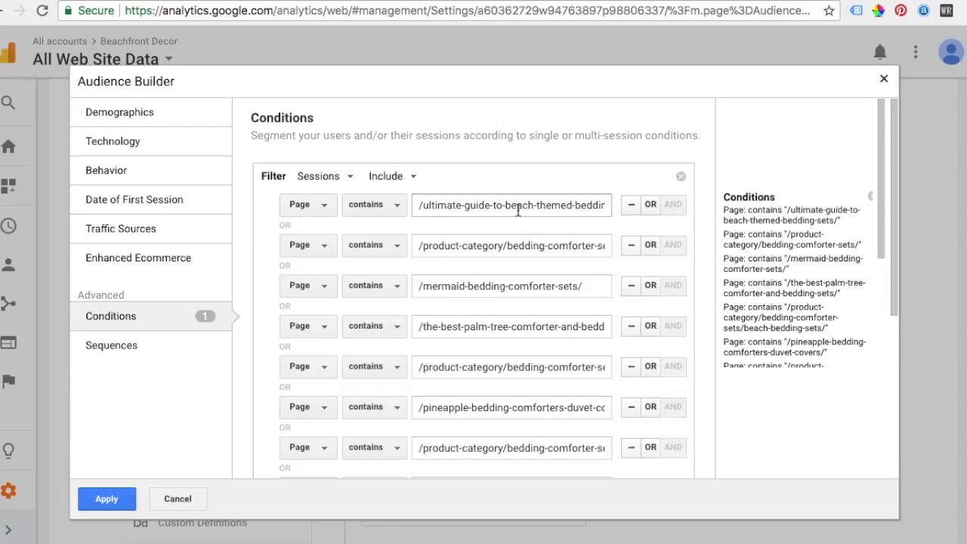
{"action": "mouse_move", "coordinate": [537, 297]}
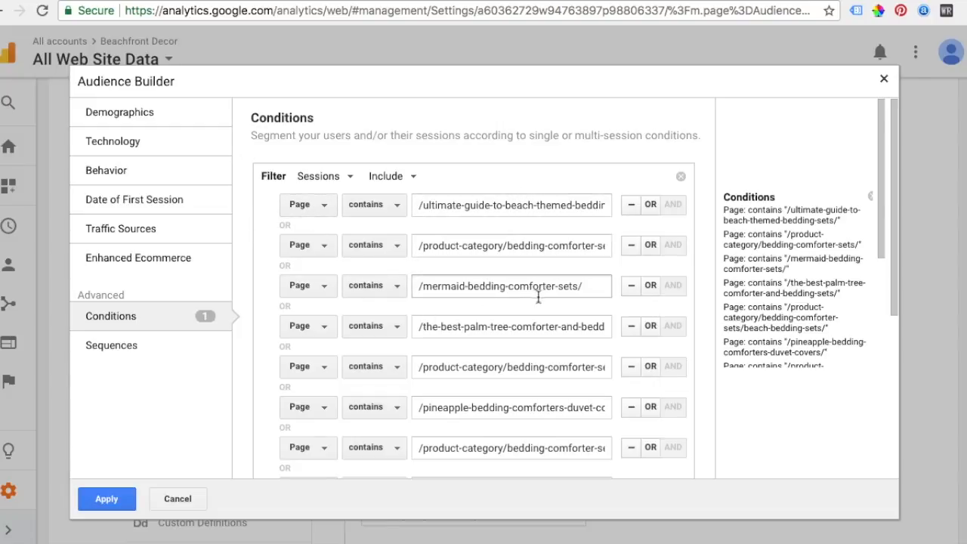
Step: Drop the Ad Content condition row and apply the bedding page URL conditions
{"action": "scroll", "scroll_direction": "down", "scroll_amount": 3}
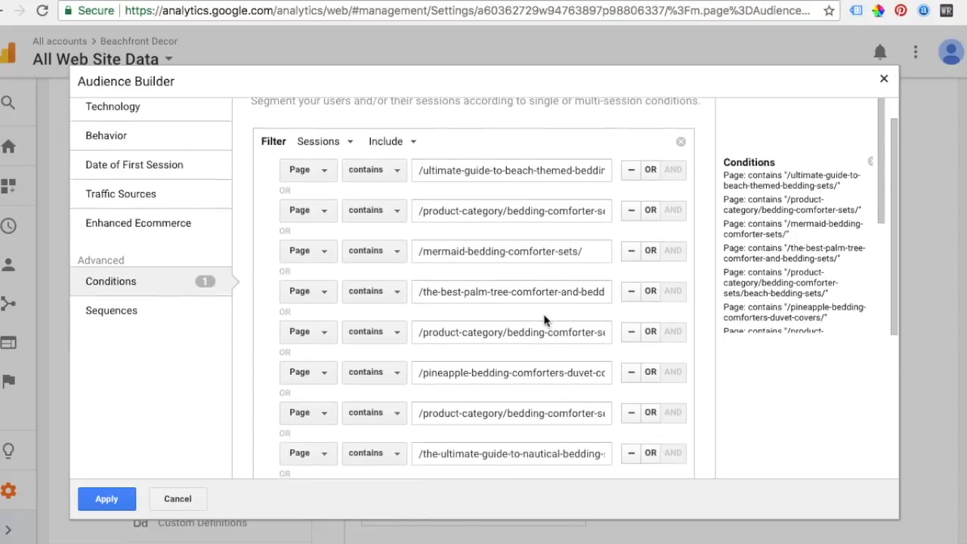
{"action": "scroll", "scroll_direction": "down", "scroll_amount": 3}
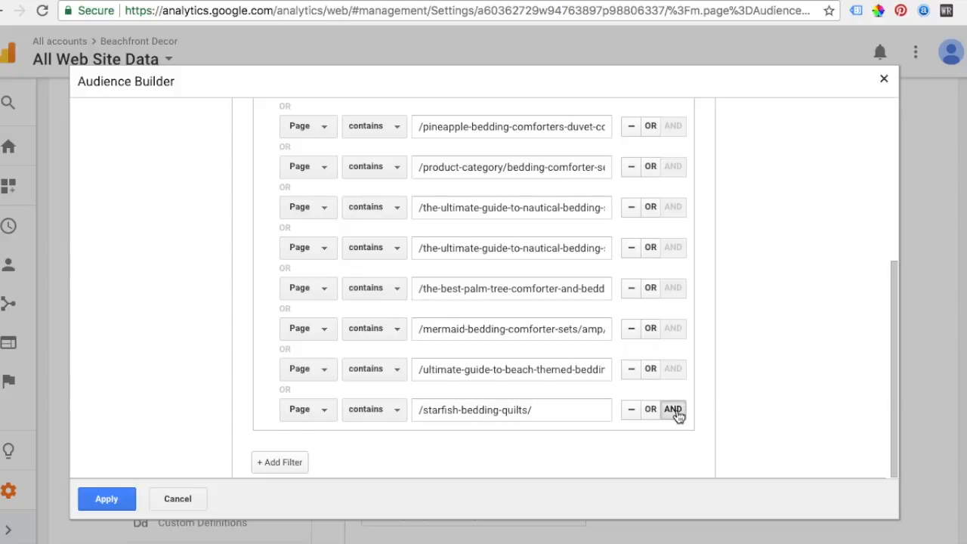
{"action": "left_click", "coordinate": [672, 408]}
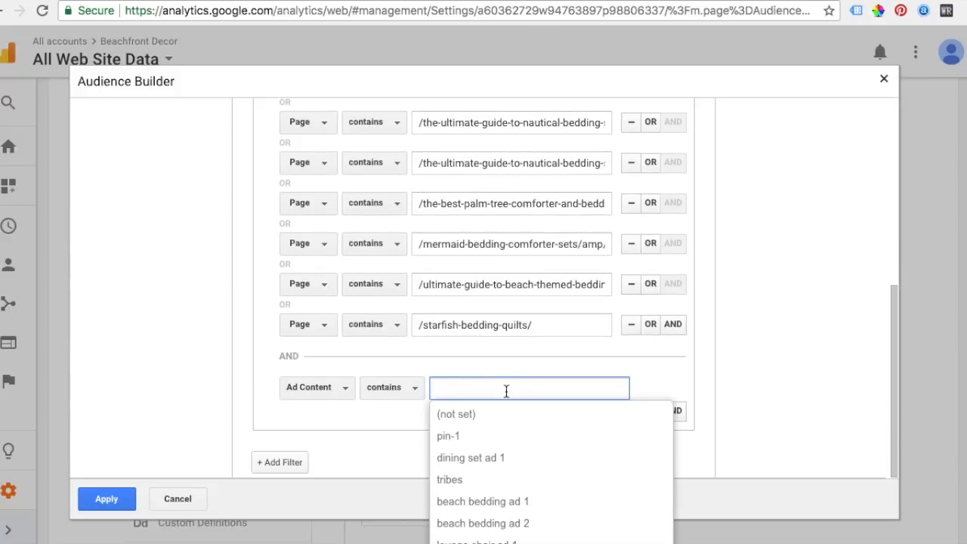
{"action": "mouse_move", "coordinate": [753, 366]}
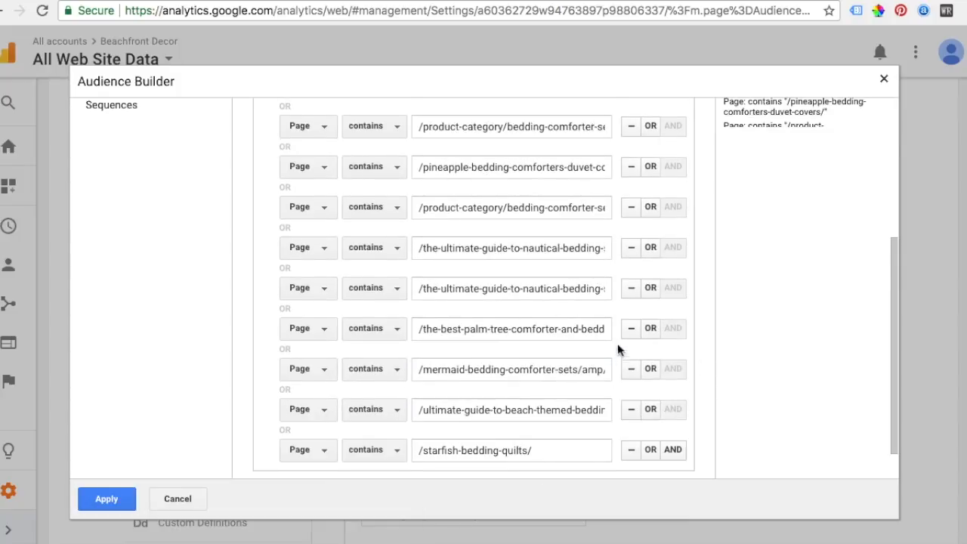
{"action": "left_click", "coordinate": [106, 498]}
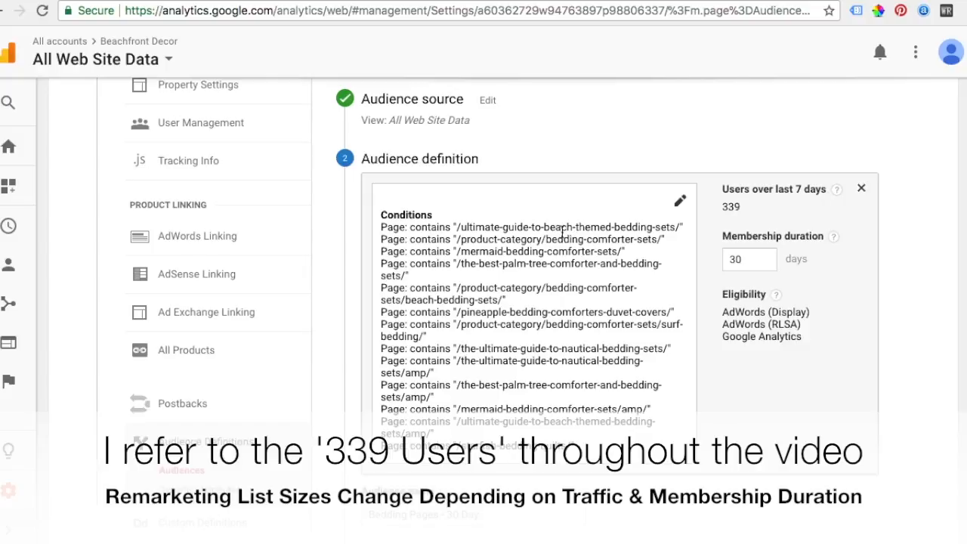
{"action": "mouse_move", "coordinate": [762, 212]}
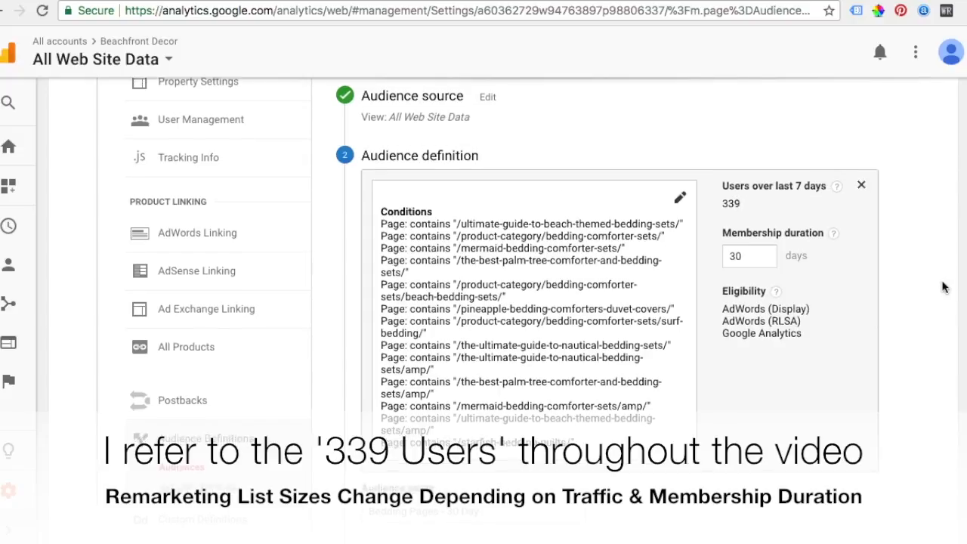
Step: Keep the 30-day membership and publish Bedding Pages - 30 Day to AdWords and Analytics
{"action": "scroll", "scroll_direction": "down", "scroll_amount": 3}
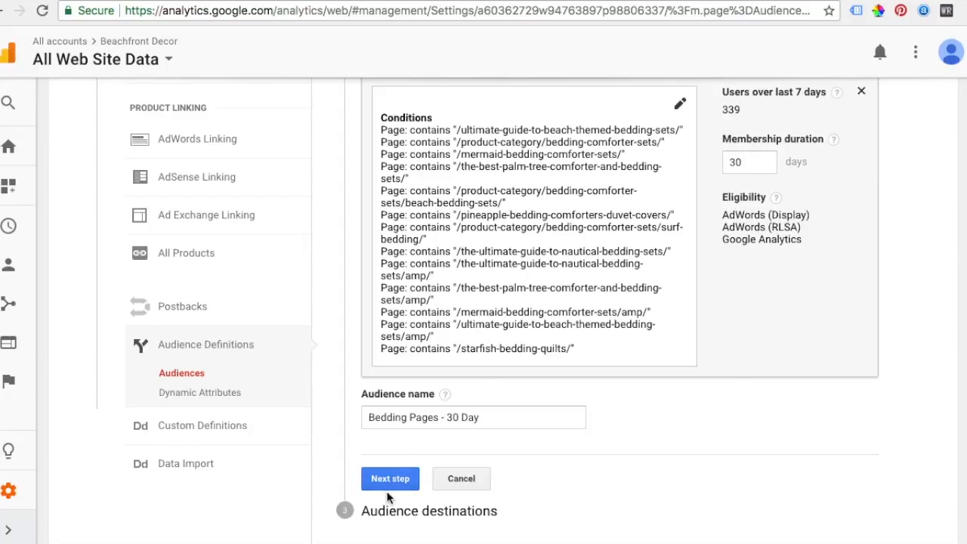
{"action": "mouse_move", "coordinate": [752, 91]}
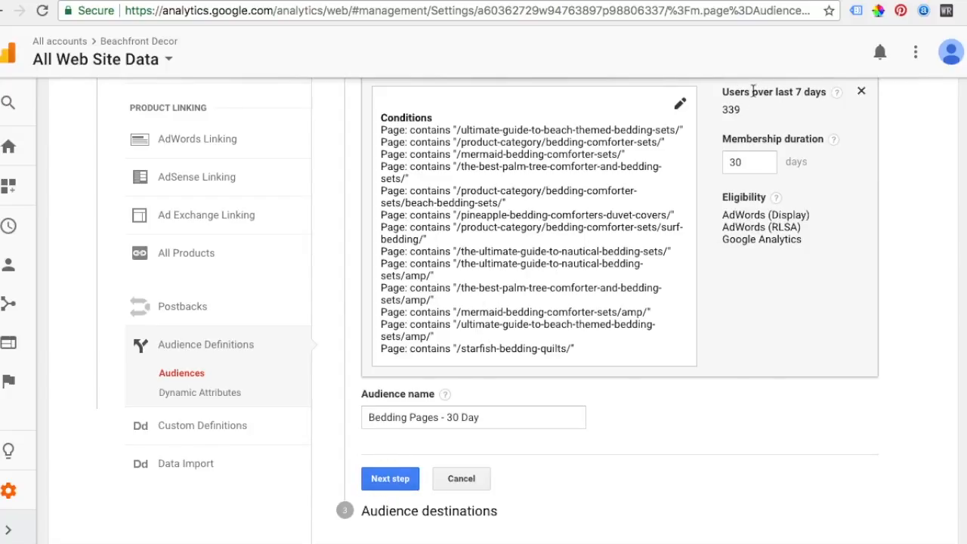
{"action": "mouse_move", "coordinate": [786, 91]}
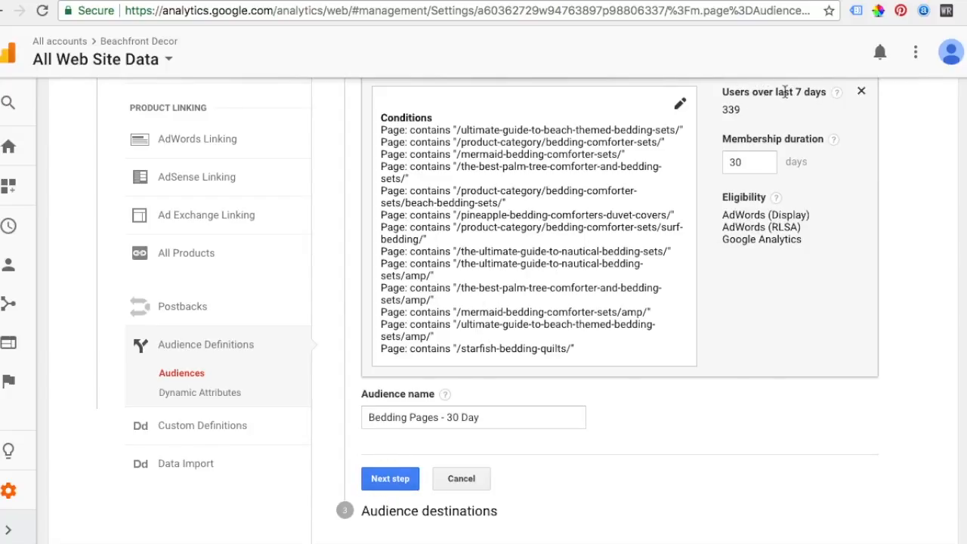
{"action": "mouse_move", "coordinate": [729, 112]}
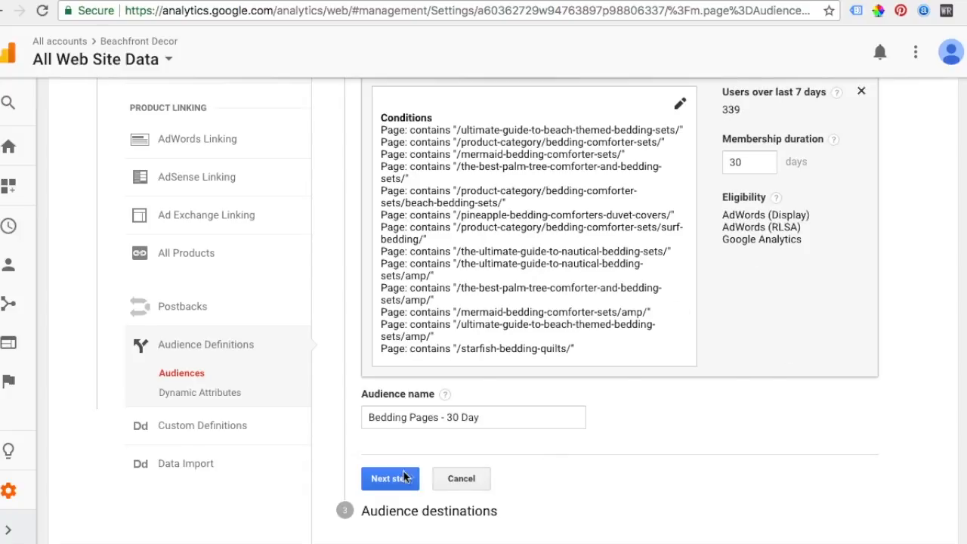
{"action": "left_click", "coordinate": [389, 478]}
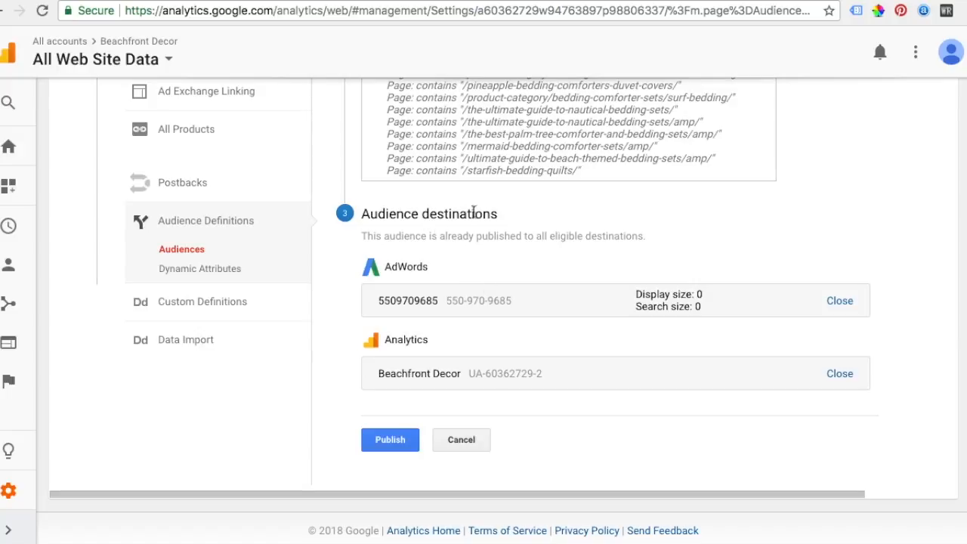
{"action": "mouse_move", "coordinate": [482, 235]}
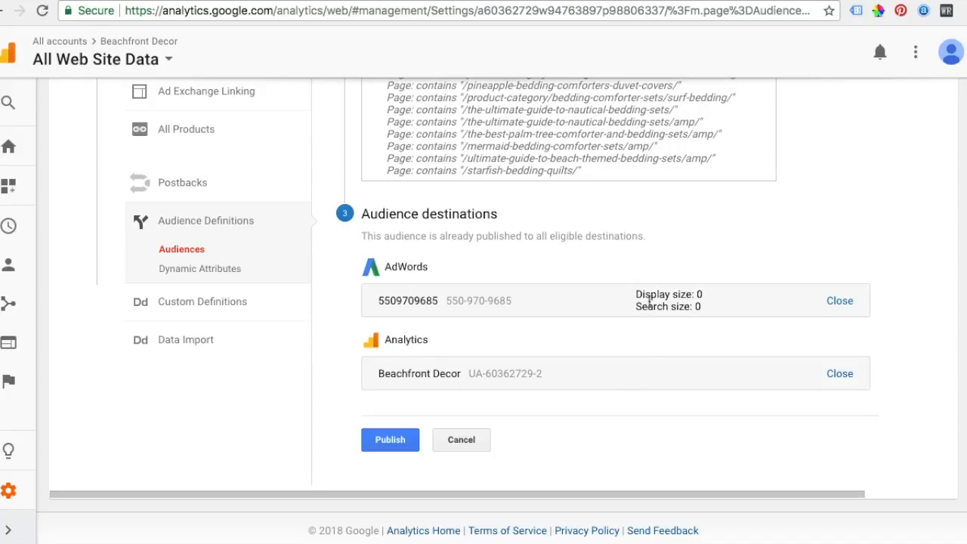
{"action": "mouse_move", "coordinate": [683, 311]}
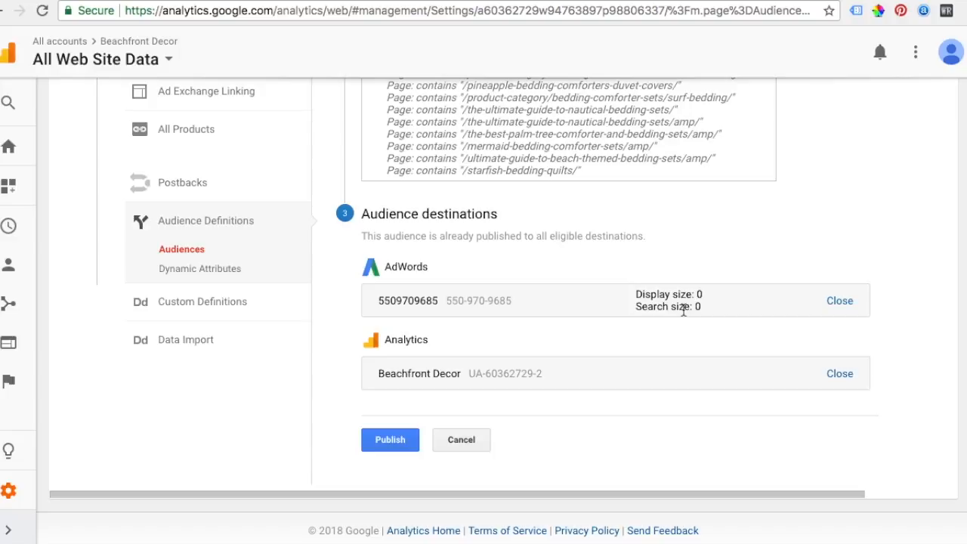
{"action": "mouse_move", "coordinate": [465, 283]}
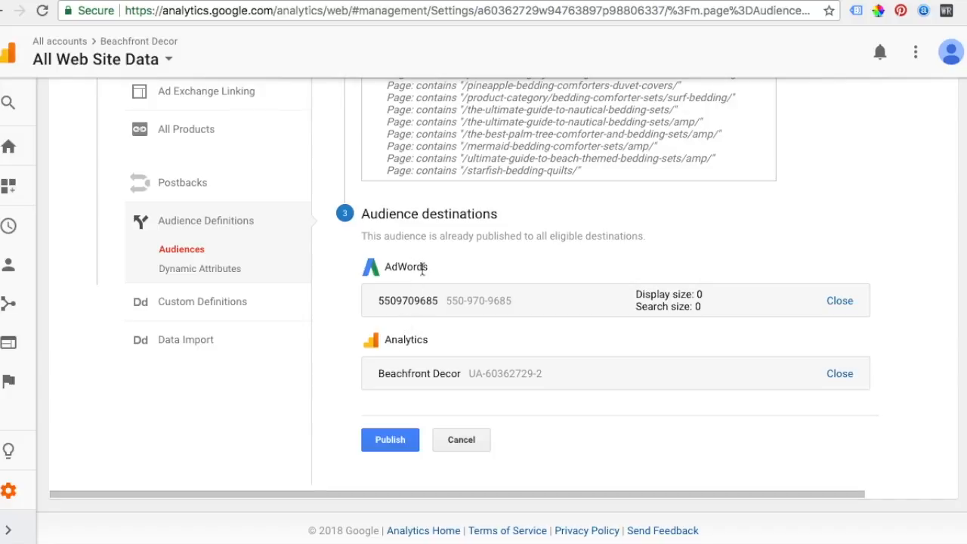
{"action": "left_click", "coordinate": [389, 440]}
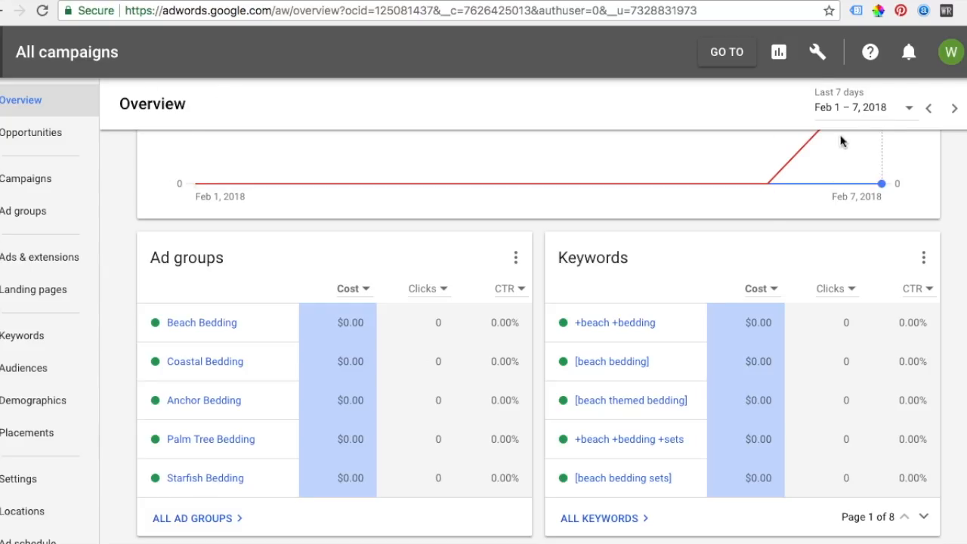
{"action": "left_click", "coordinate": [817, 51]}
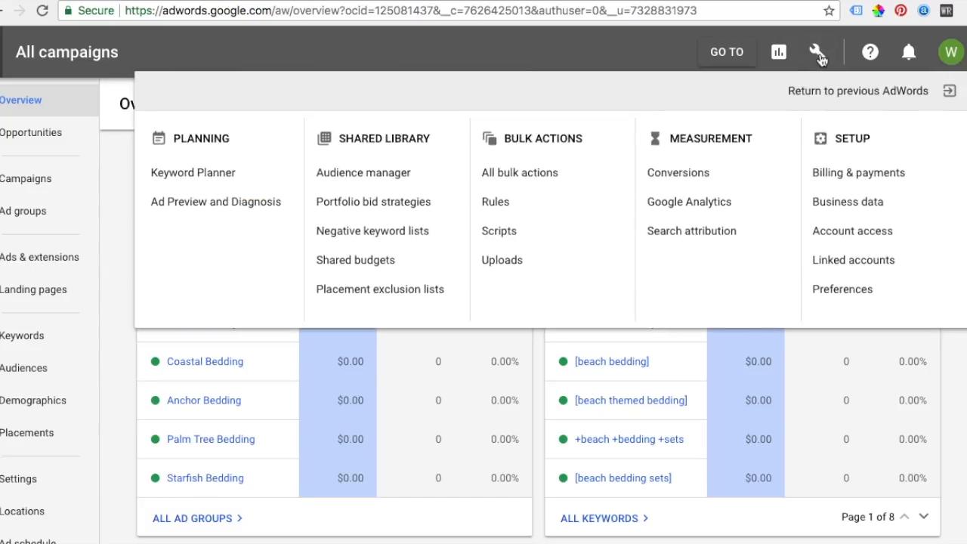
{"action": "left_click", "coordinate": [363, 173]}
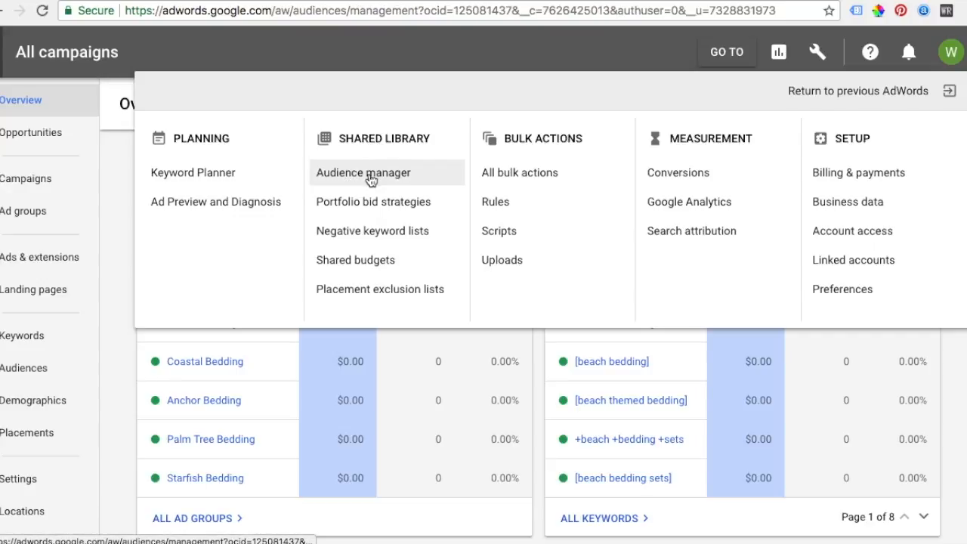
{"action": "left_click", "coordinate": [364, 173]}
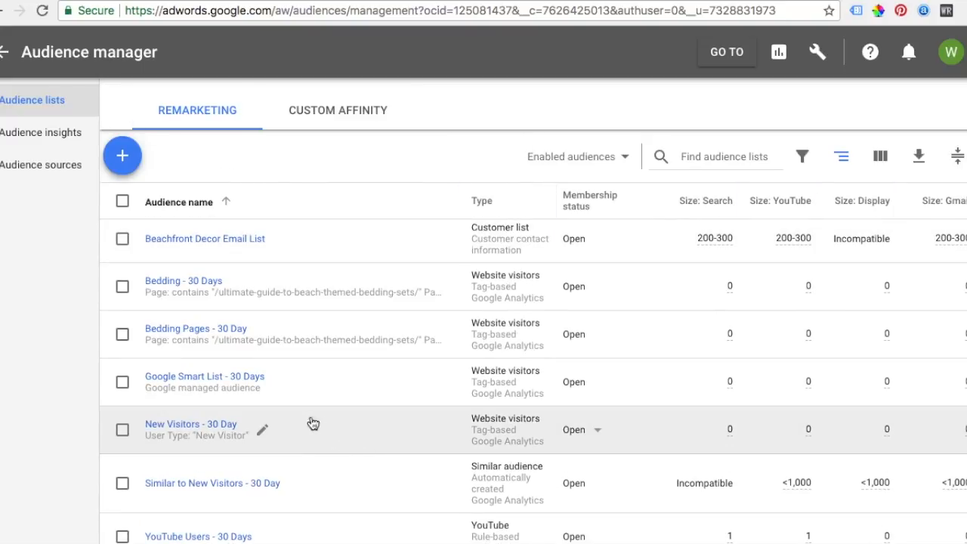
{"action": "left_click", "coordinate": [190, 424]}
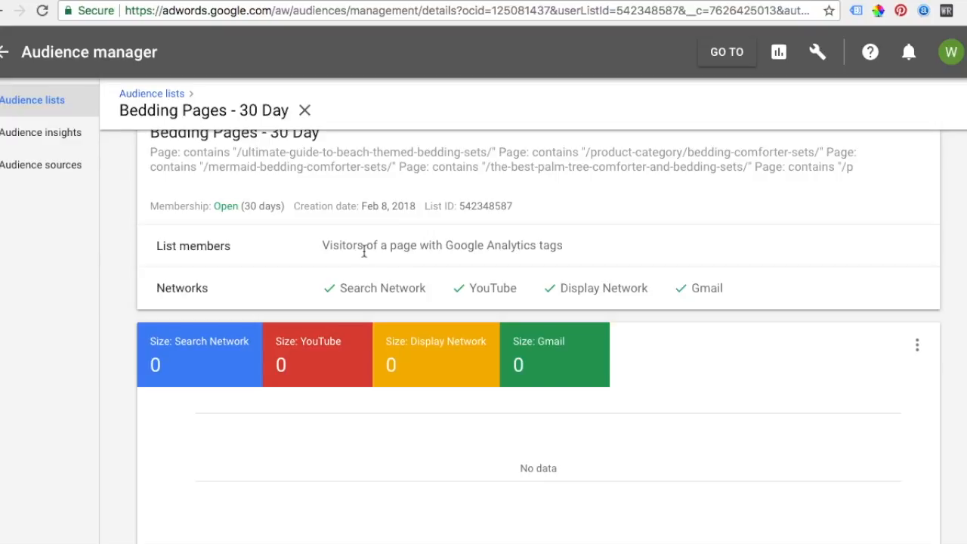
{"action": "mouse_move", "coordinate": [287, 187]}
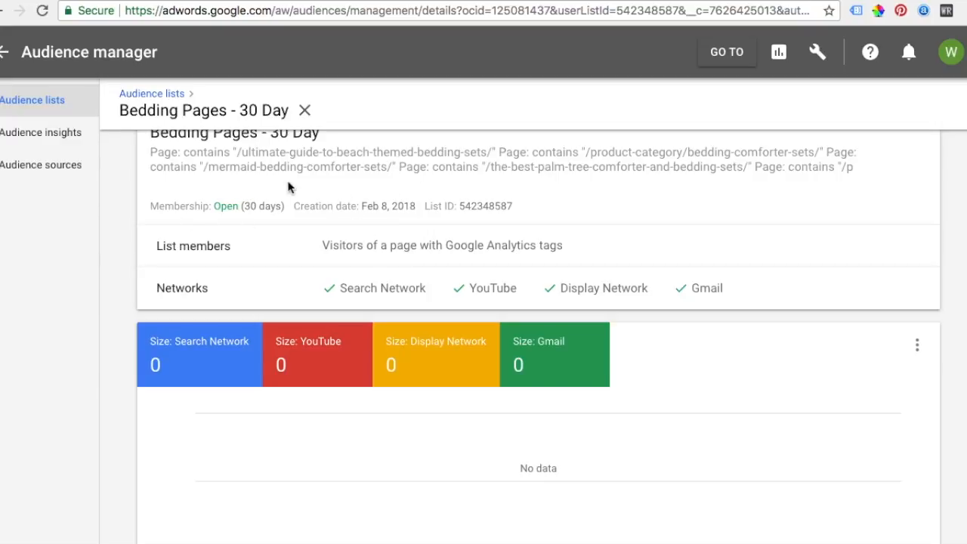
{"action": "mouse_move", "coordinate": [718, 281]}
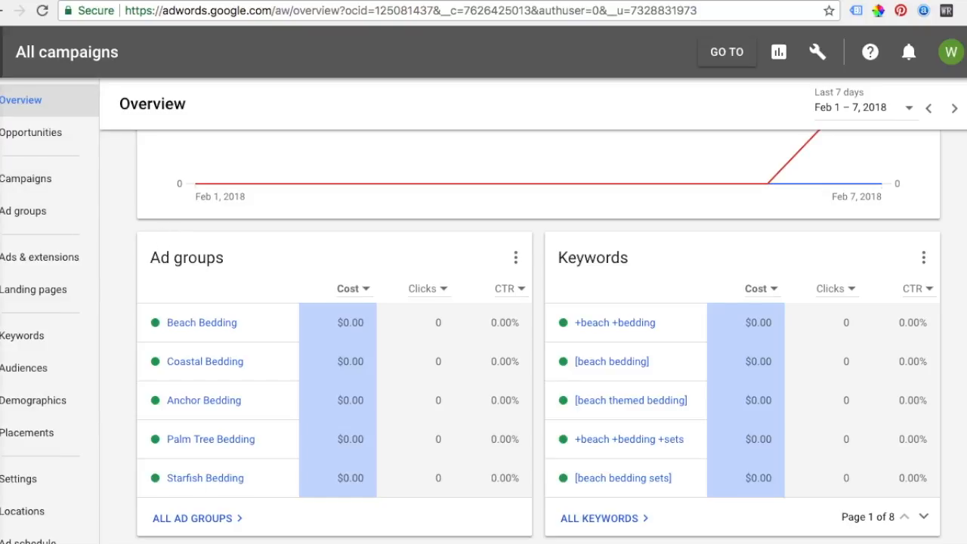
{"action": "mouse_move", "coordinate": [207, 325]}
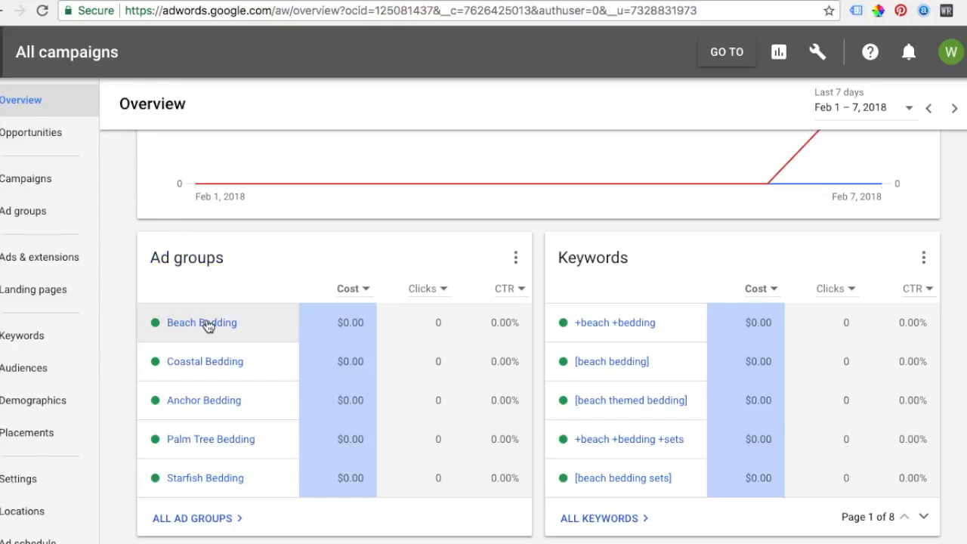
Step: Open the Beach Bedding ad group, view its keywords, then go to Audiences
{"action": "left_click", "coordinate": [201, 323]}
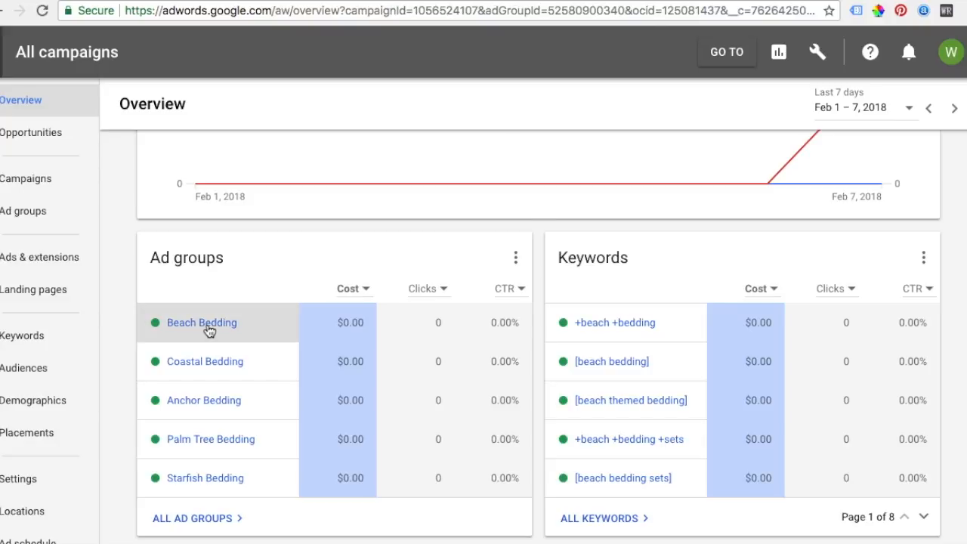
{"action": "left_click", "coordinate": [201, 322]}
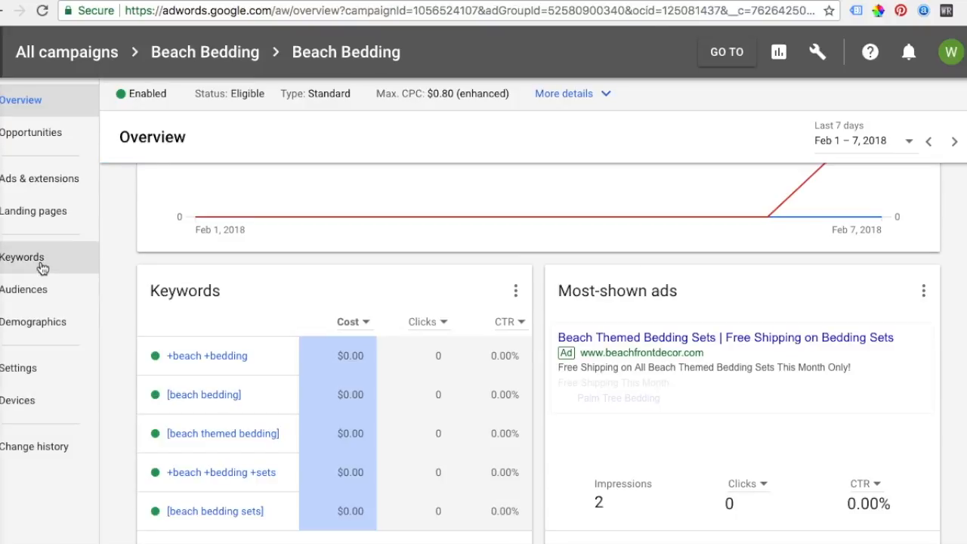
{"action": "left_click", "coordinate": [22, 257]}
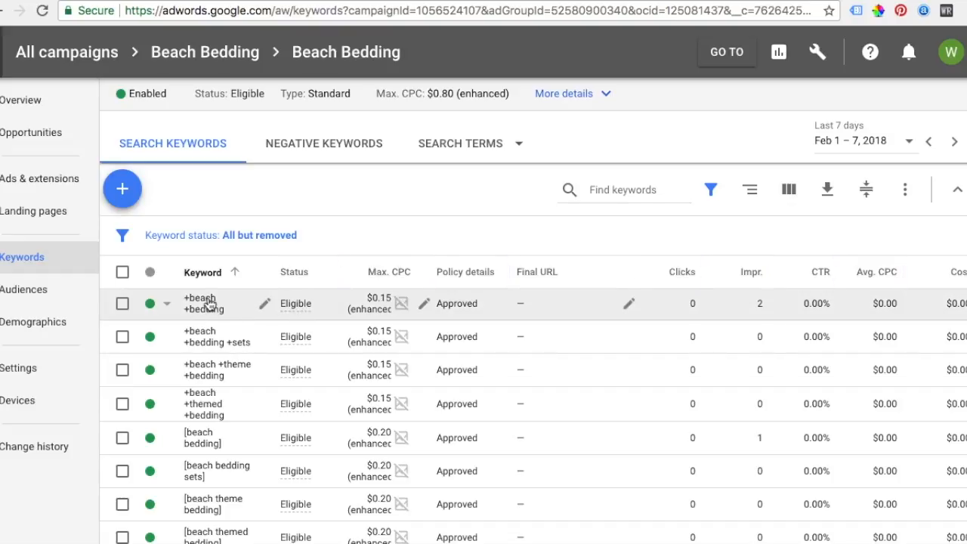
{"action": "mouse_move", "coordinate": [202, 437]}
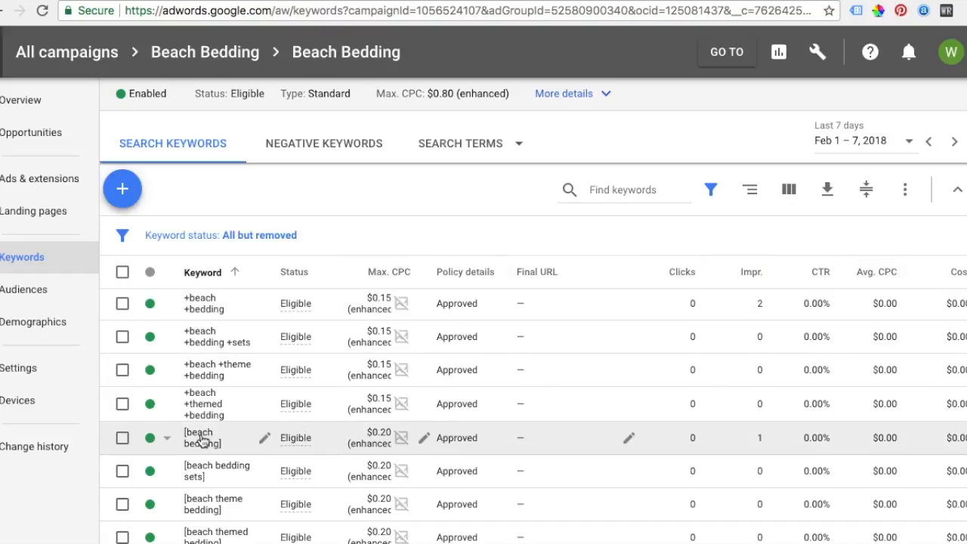
{"action": "mouse_move", "coordinate": [202, 403]}
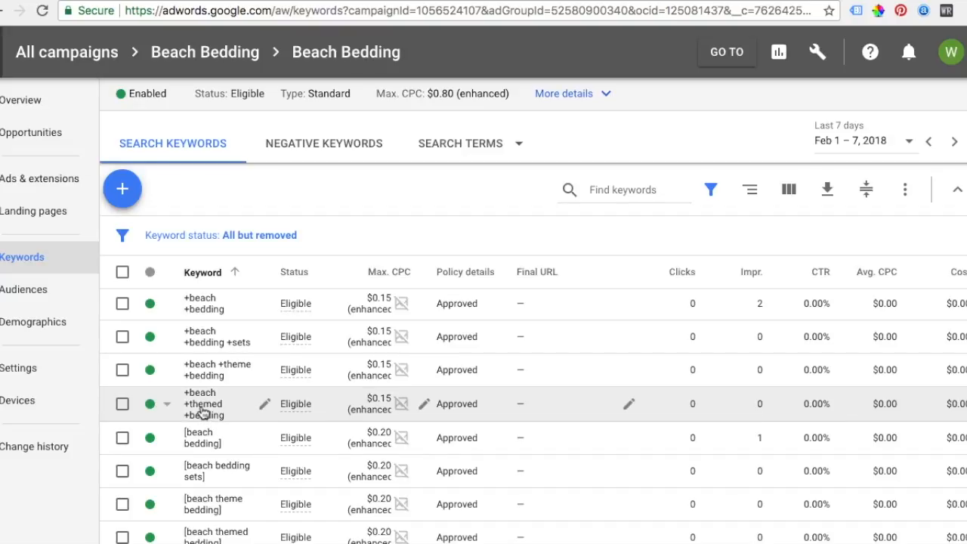
{"action": "mouse_move", "coordinate": [201, 437]}
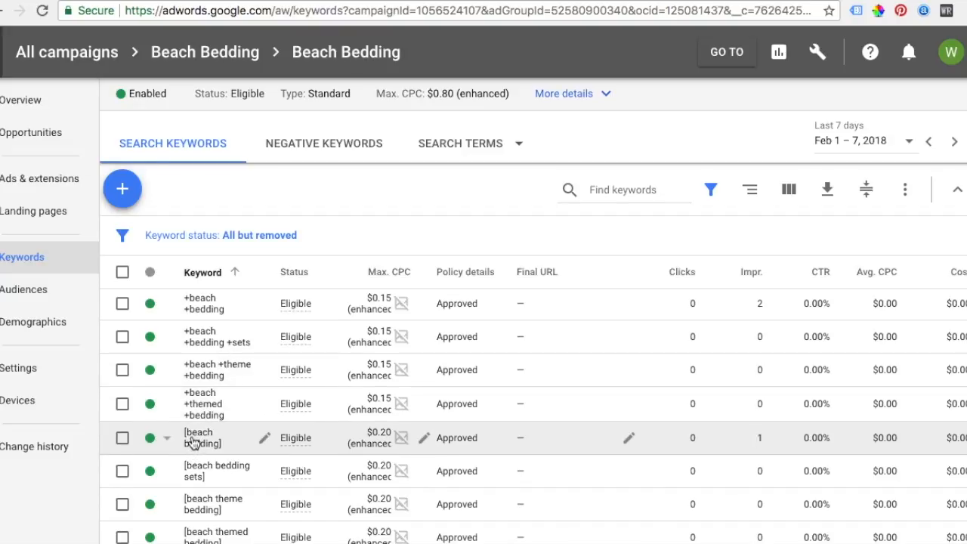
{"action": "mouse_move", "coordinate": [208, 375]}
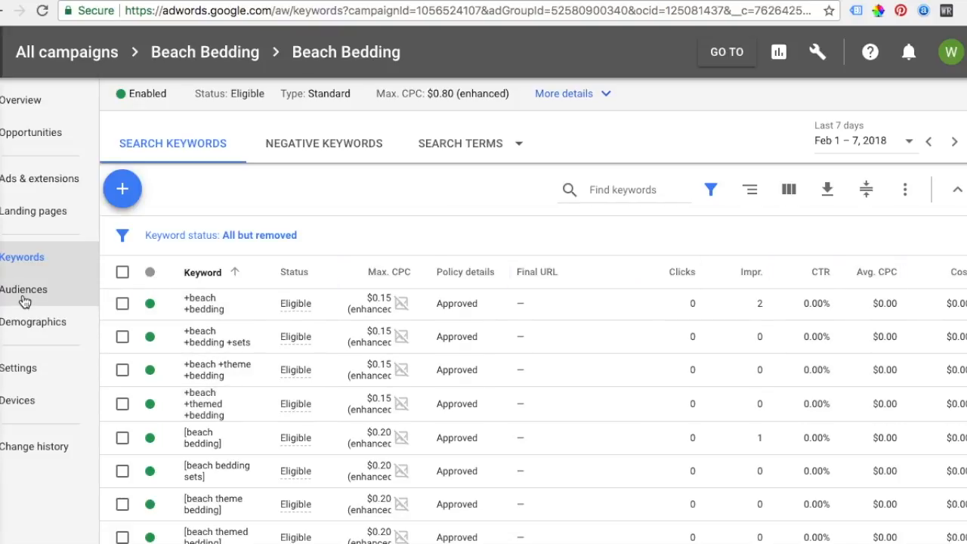
{"action": "left_click", "coordinate": [24, 289]}
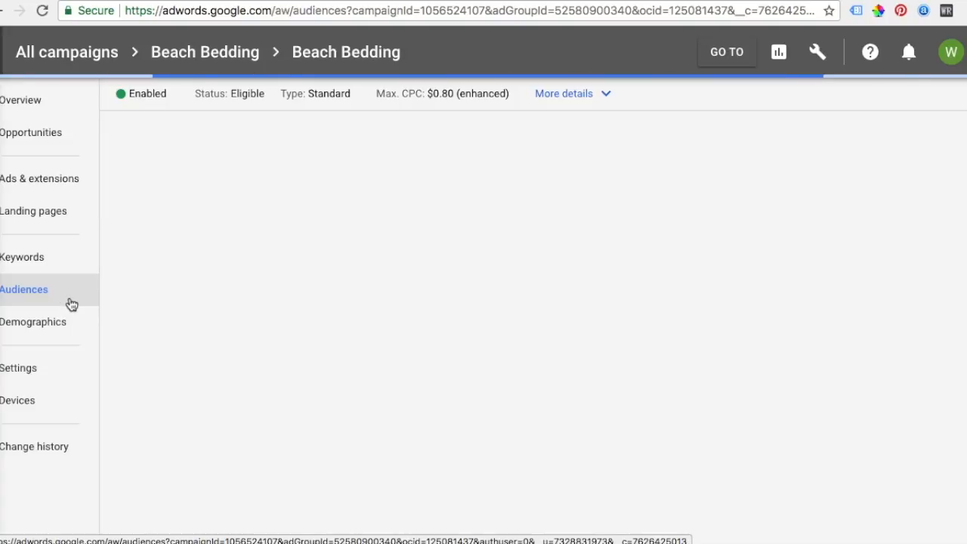
Step: Start adding audiences at Ad group level to Beach Bedding, with Targeting selected
{"action": "left_click", "coordinate": [24, 290]}
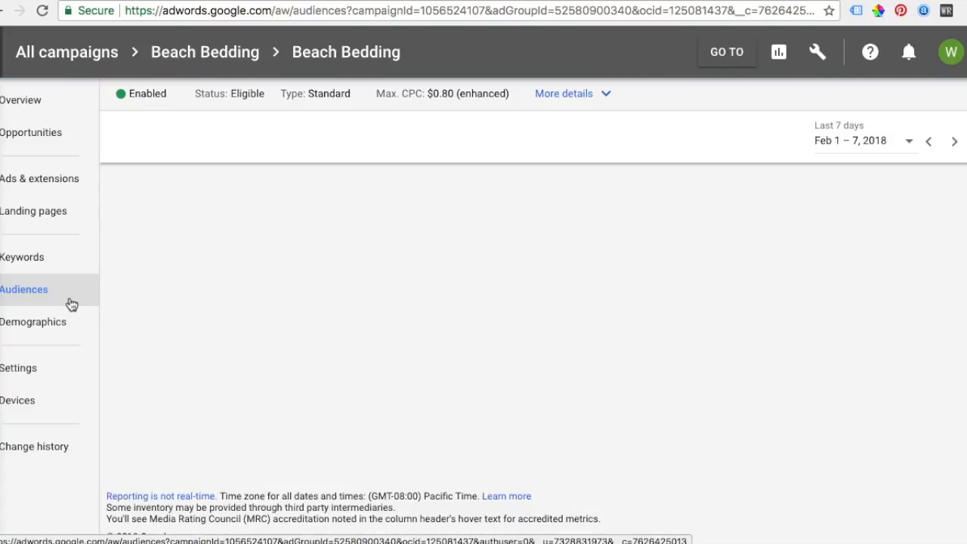
{"action": "left_click", "coordinate": [25, 290]}
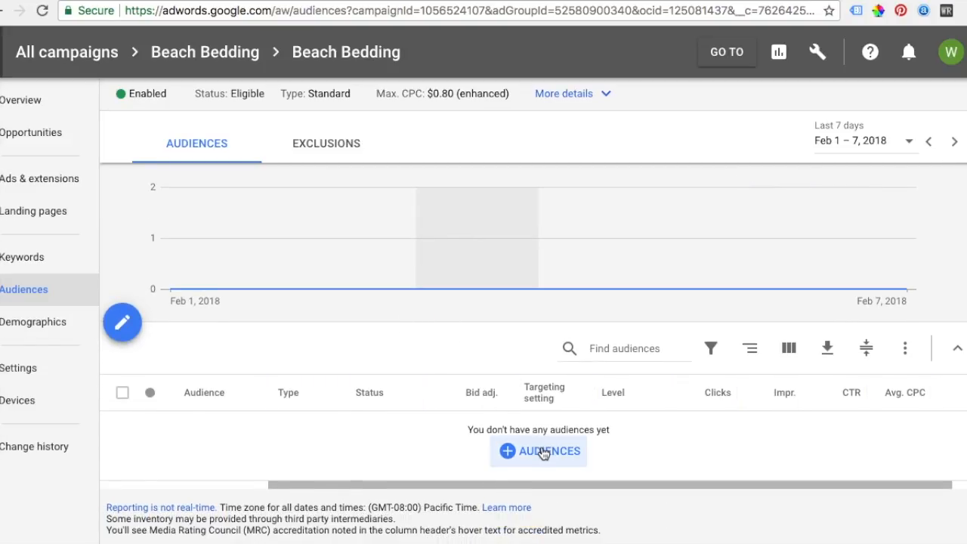
{"action": "left_click", "coordinate": [537, 451]}
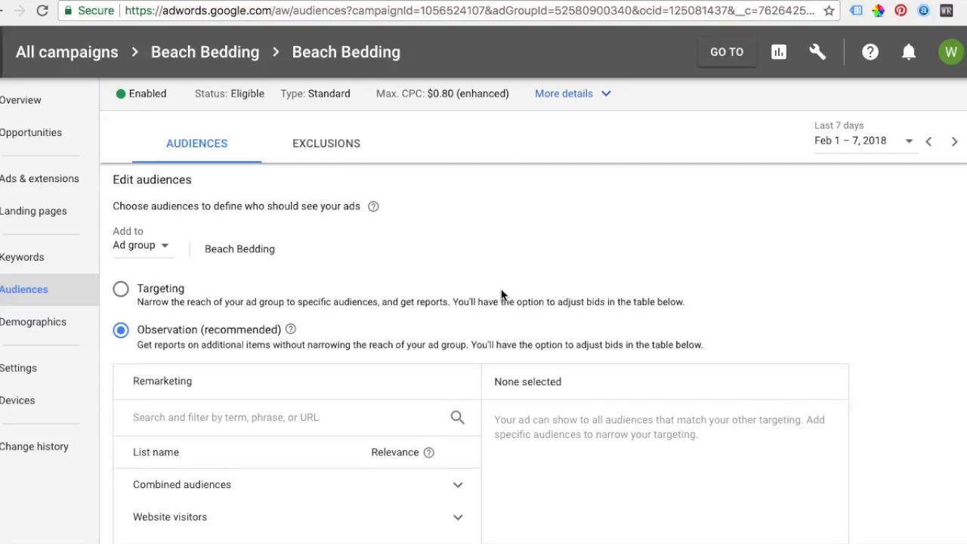
{"action": "left_click", "coordinate": [140, 244]}
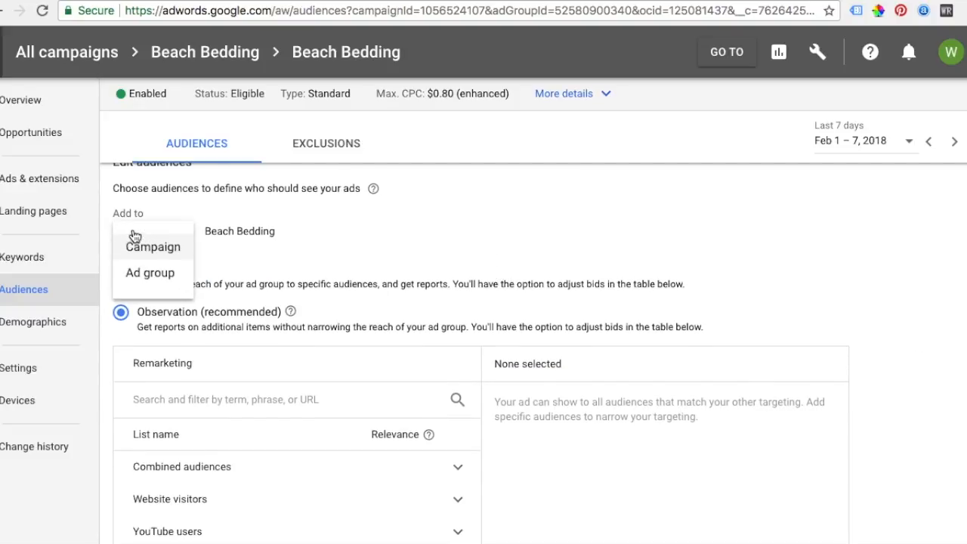
{"action": "mouse_move", "coordinate": [178, 248]}
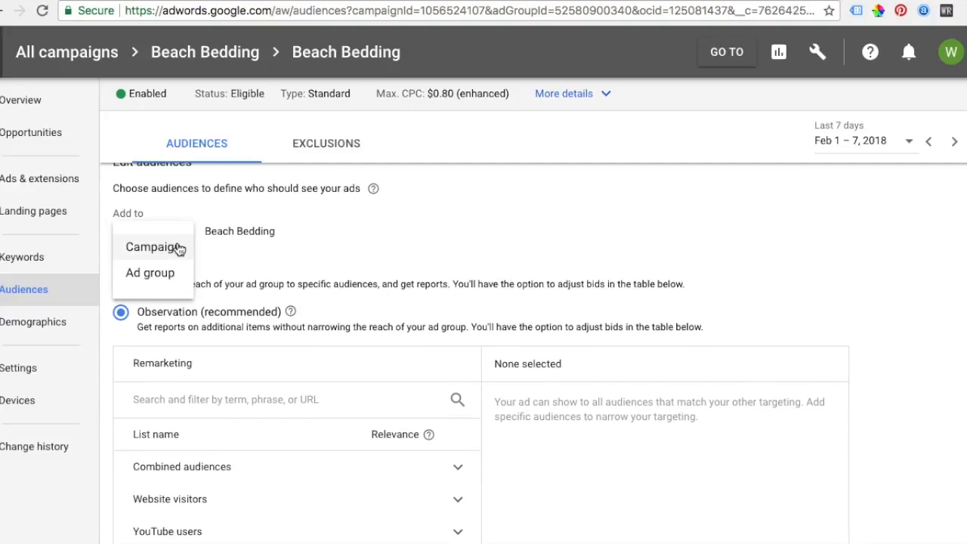
{"action": "mouse_move", "coordinate": [146, 269]}
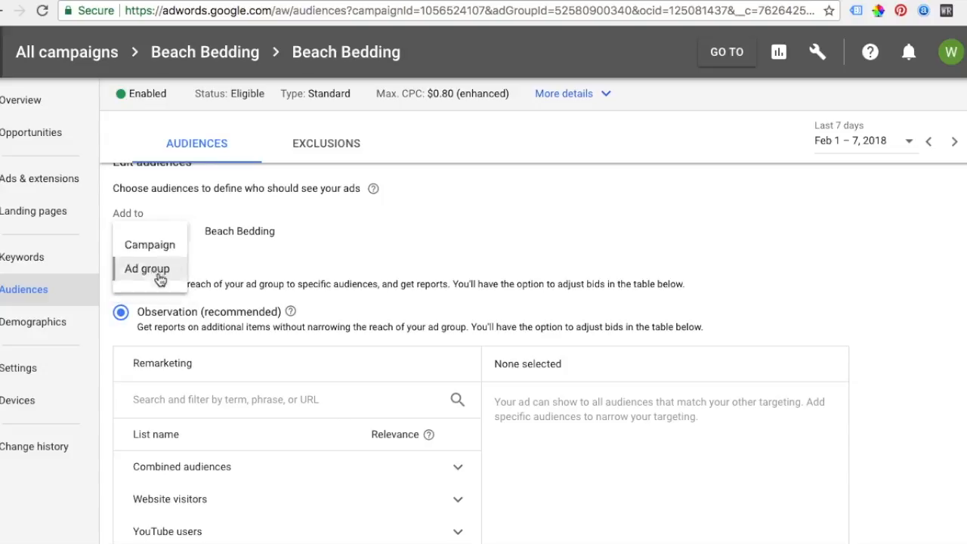
{"action": "left_click", "coordinate": [147, 268]}
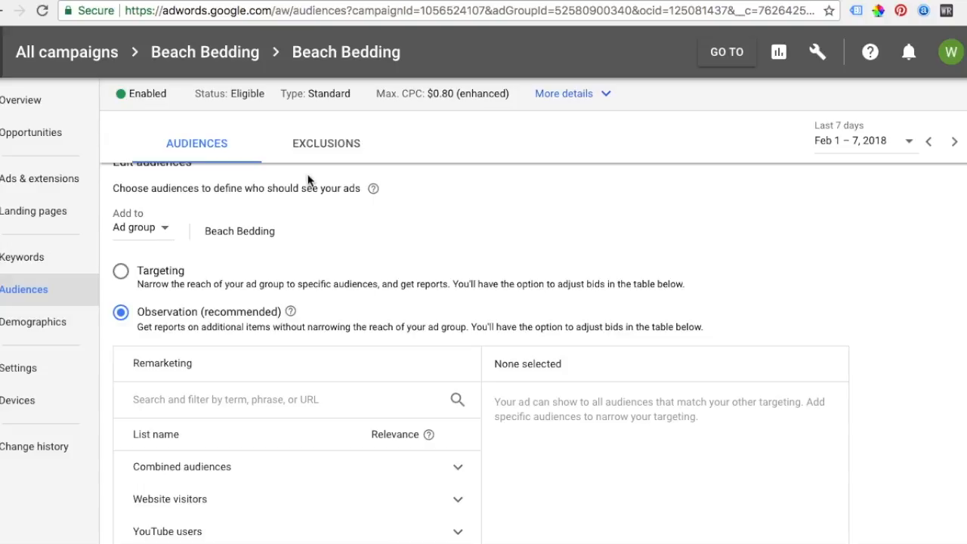
{"action": "scroll", "scroll_direction": "down", "scroll_amount": 3}
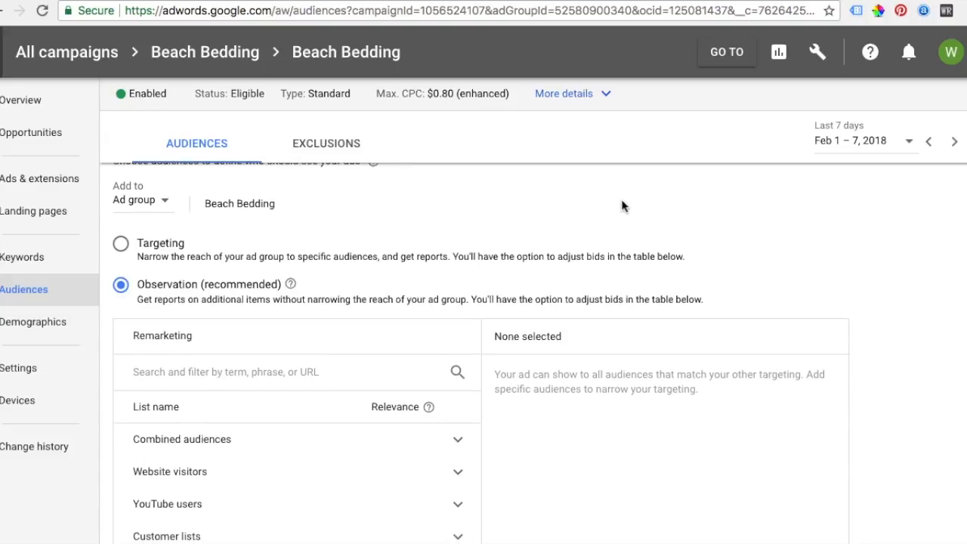
{"action": "scroll", "scroll_direction": "down", "scroll_amount": 3}
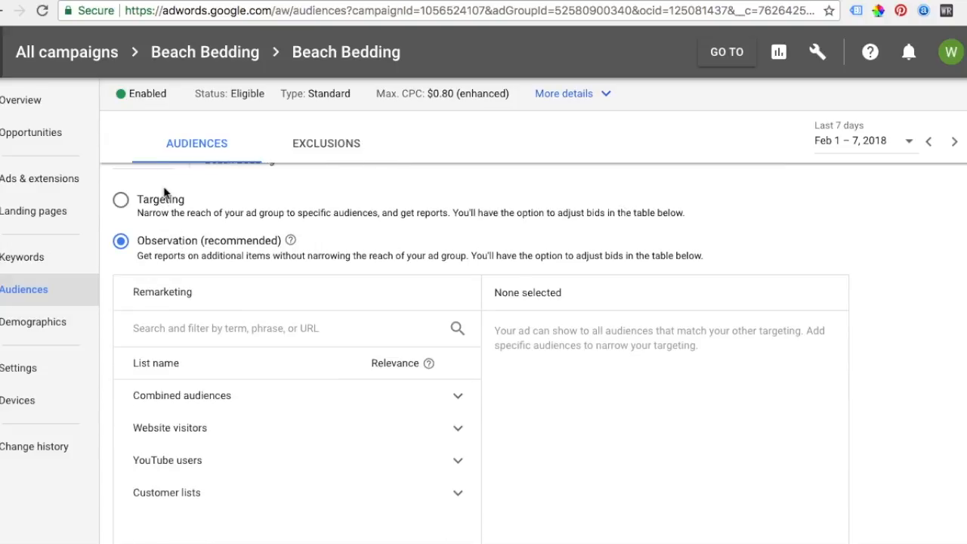
{"action": "mouse_move", "coordinate": [166, 231]}
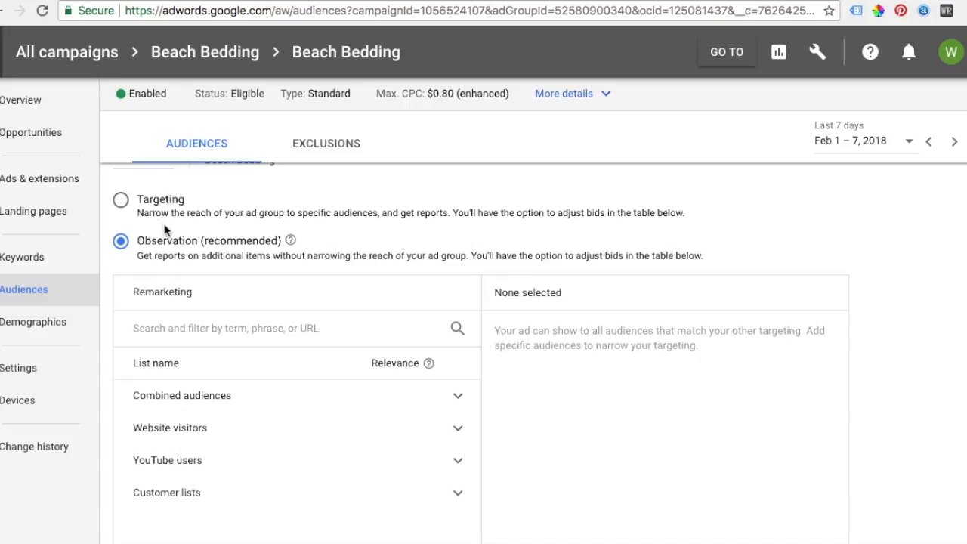
{"action": "left_click", "coordinate": [120, 200]}
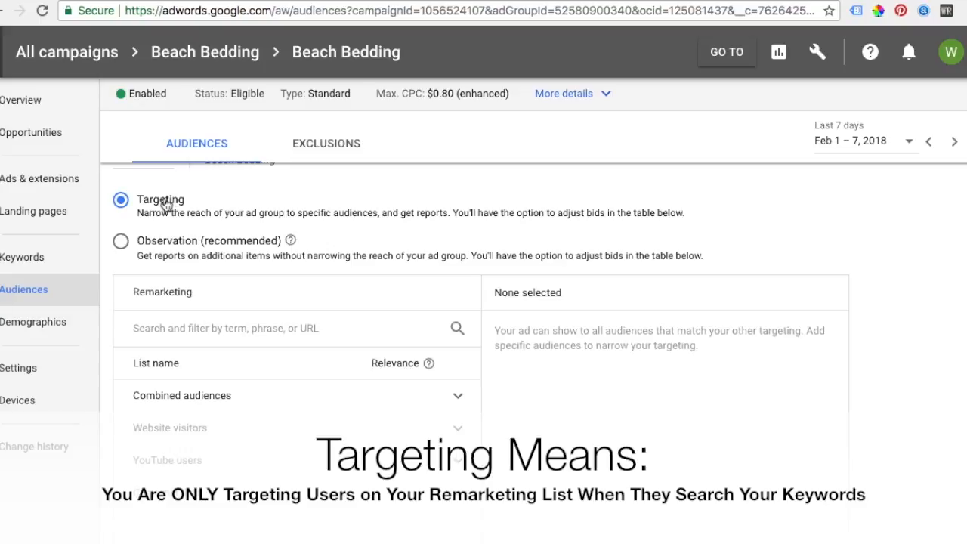
Step: Select the Bedding Pages - 30 Day website-visitors list for Beach Bedding
{"action": "scroll", "scroll_direction": "down", "scroll_amount": 3}
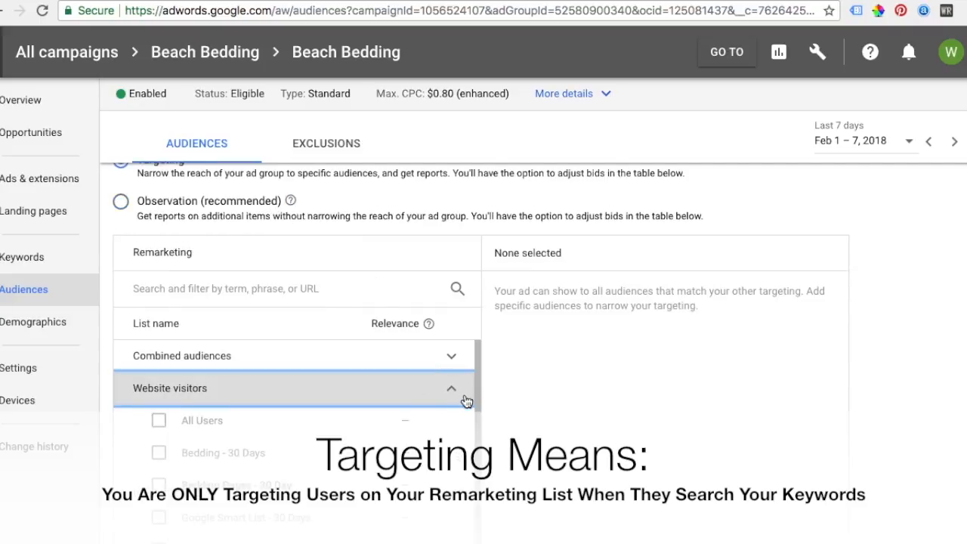
{"action": "left_click", "coordinate": [159, 456]}
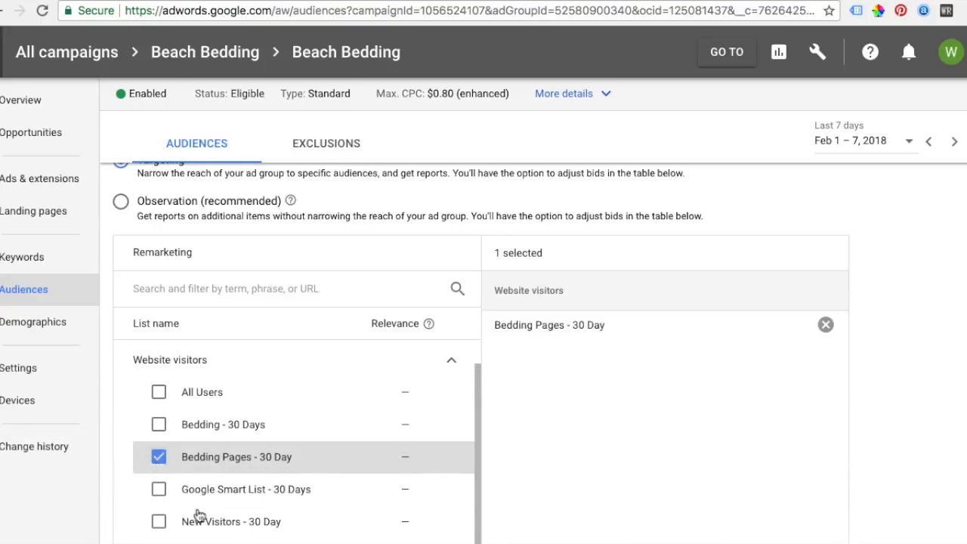
{"action": "mouse_move", "coordinate": [501, 443]}
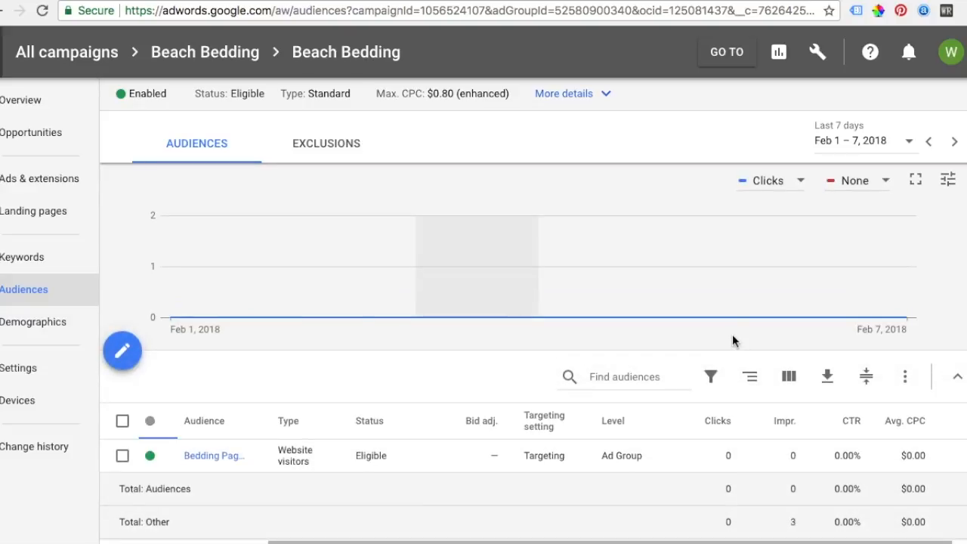
{"action": "mouse_move", "coordinate": [533, 454]}
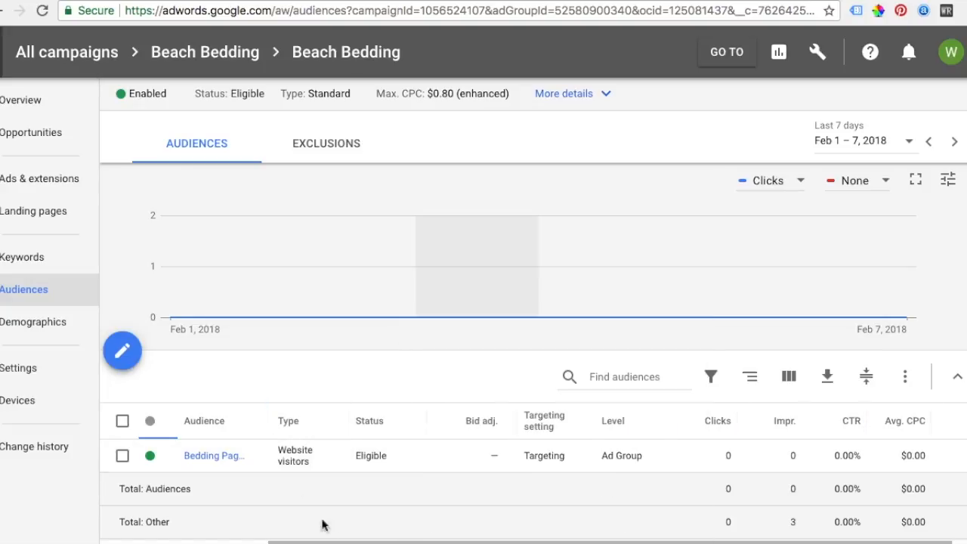
{"action": "mouse_move", "coordinate": [544, 455]}
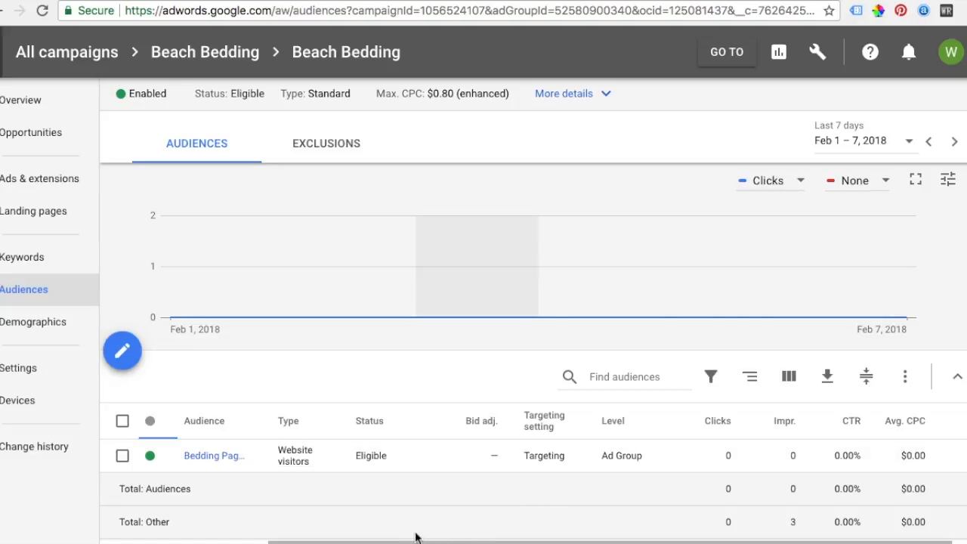
{"action": "mouse_move", "coordinate": [22, 257]}
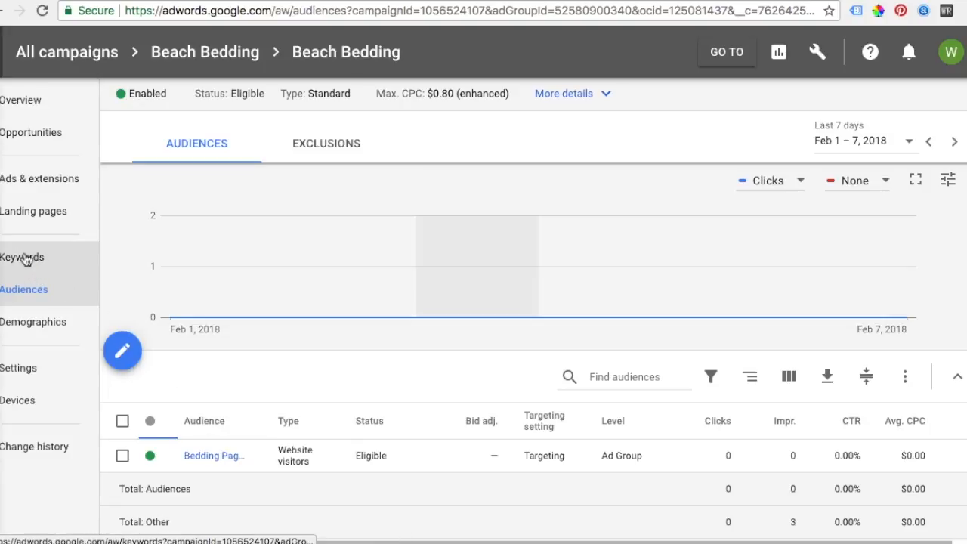
{"action": "mouse_move", "coordinate": [64, 259]}
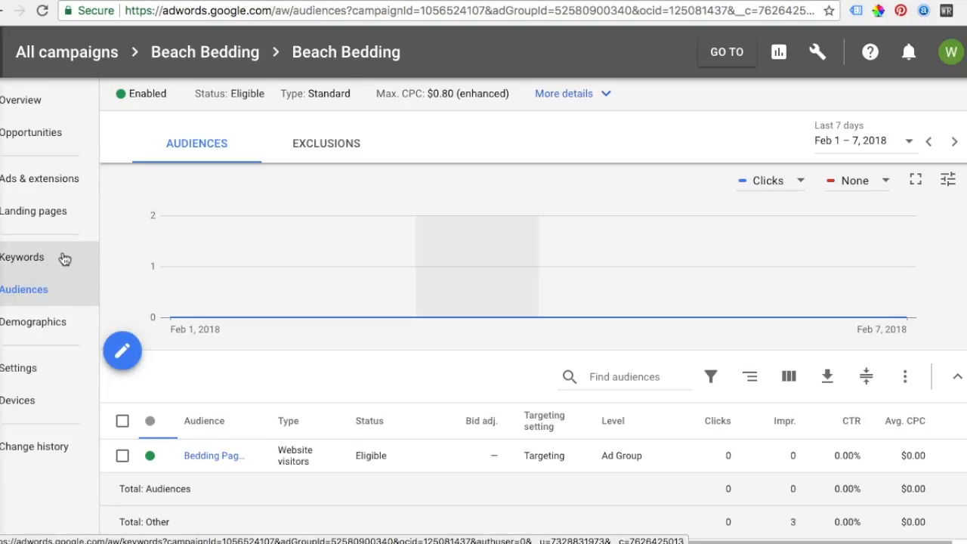
{"action": "mouse_move", "coordinate": [68, 260]}
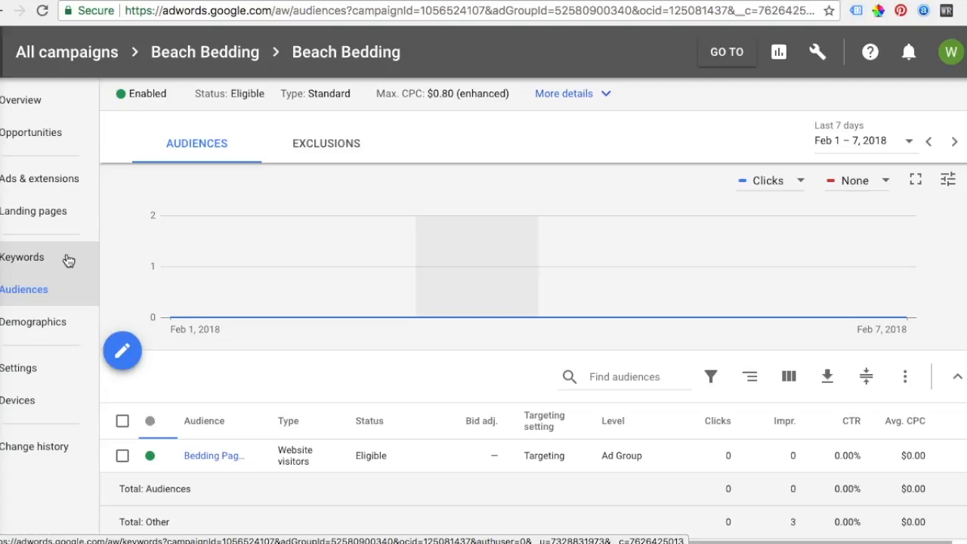
{"action": "mouse_move", "coordinate": [400, 399]}
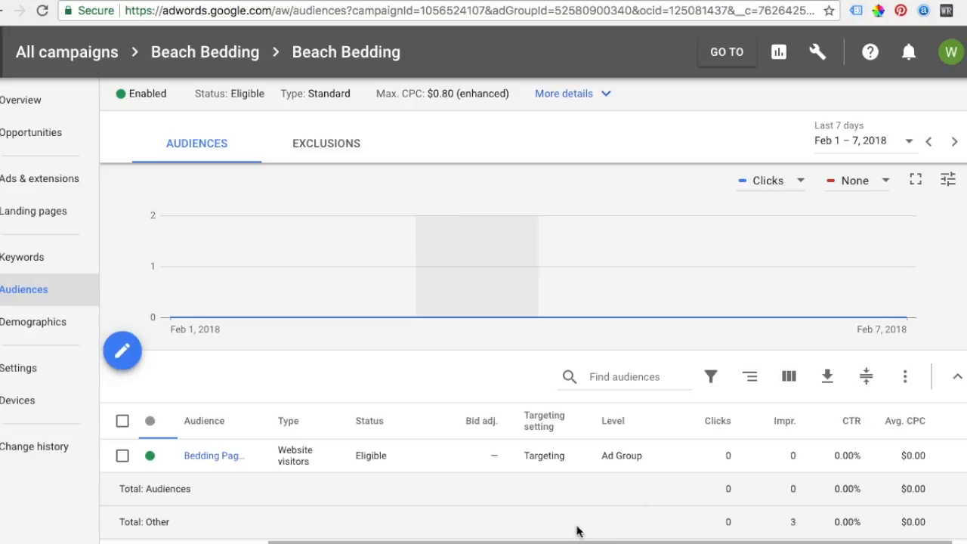
{"action": "mouse_move", "coordinate": [488, 436]}
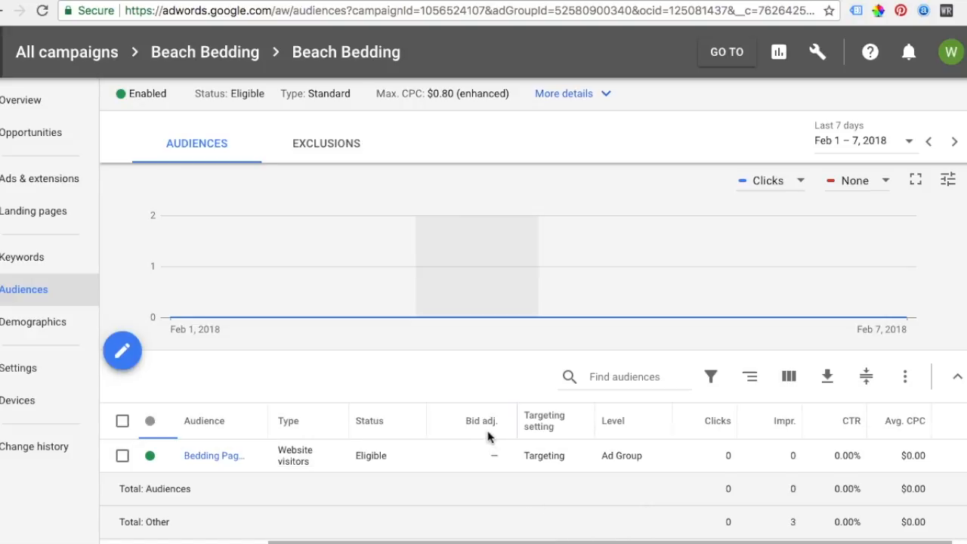
Step: Give the Bedding Pages - 30 Day audience a +100% bid adjustment
{"action": "left_click", "coordinate": [494, 455]}
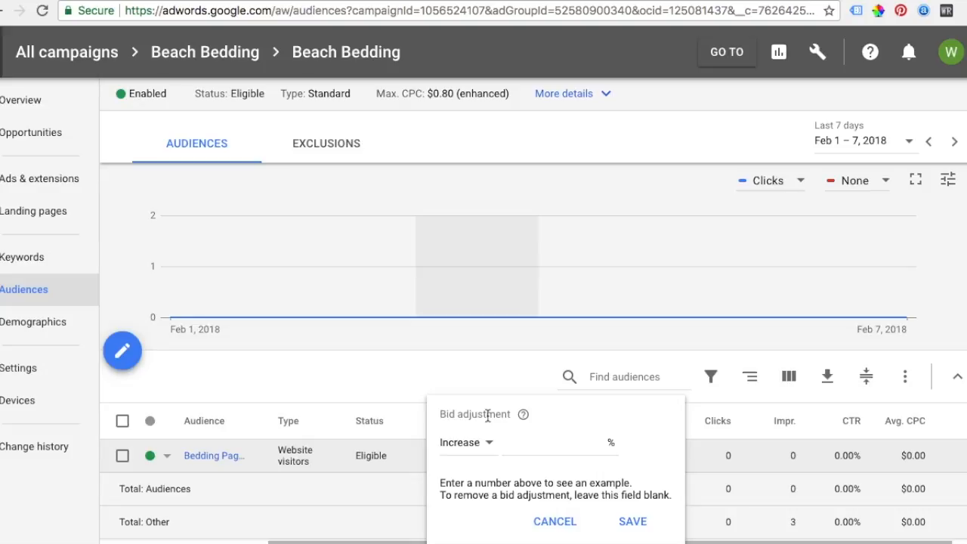
{"action": "mouse_move", "coordinate": [488, 414]}
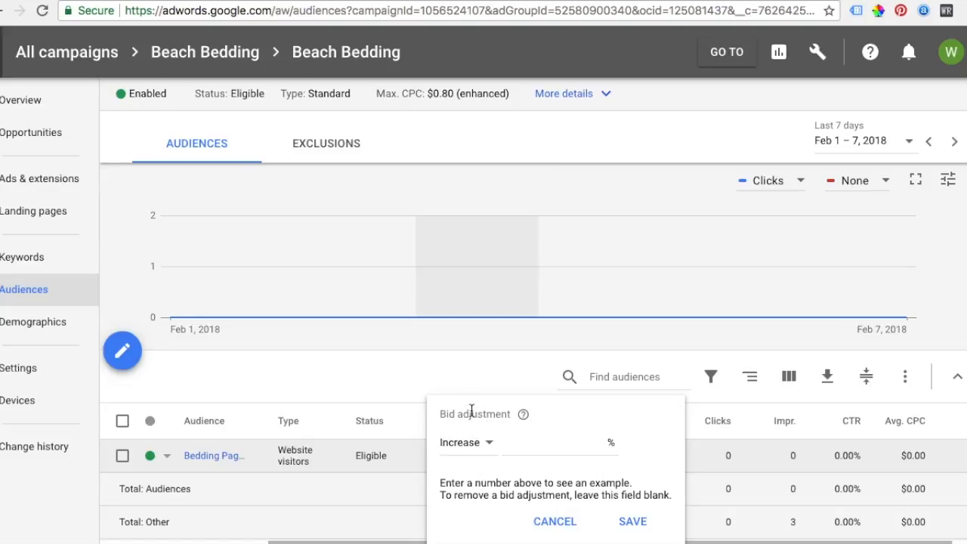
{"action": "left_click", "coordinate": [552, 442]}
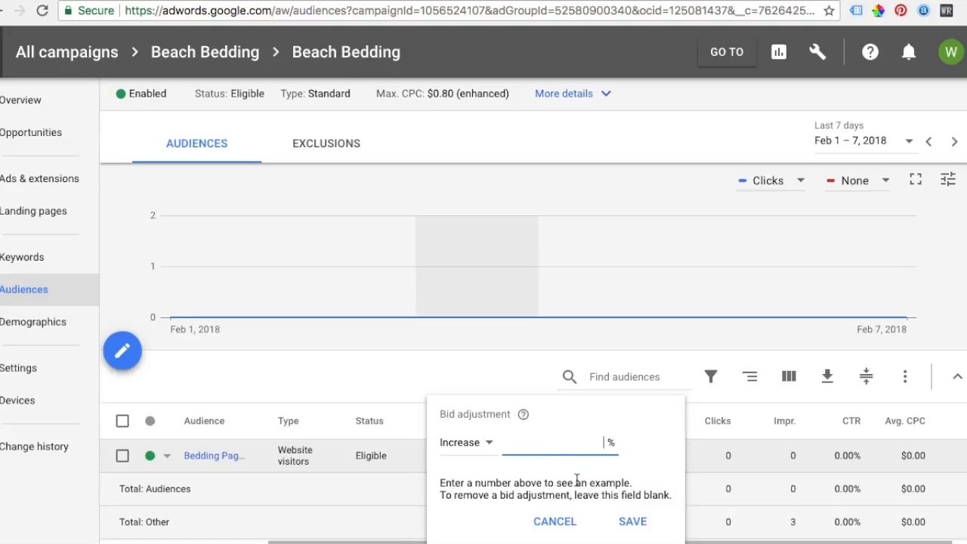
{"action": "type", "text": "100"}
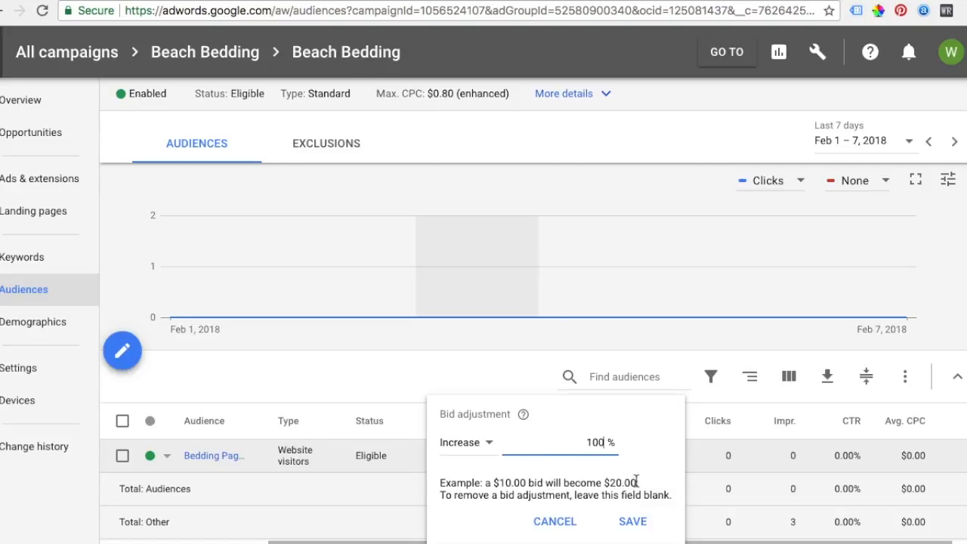
{"action": "left_click", "coordinate": [632, 521]}
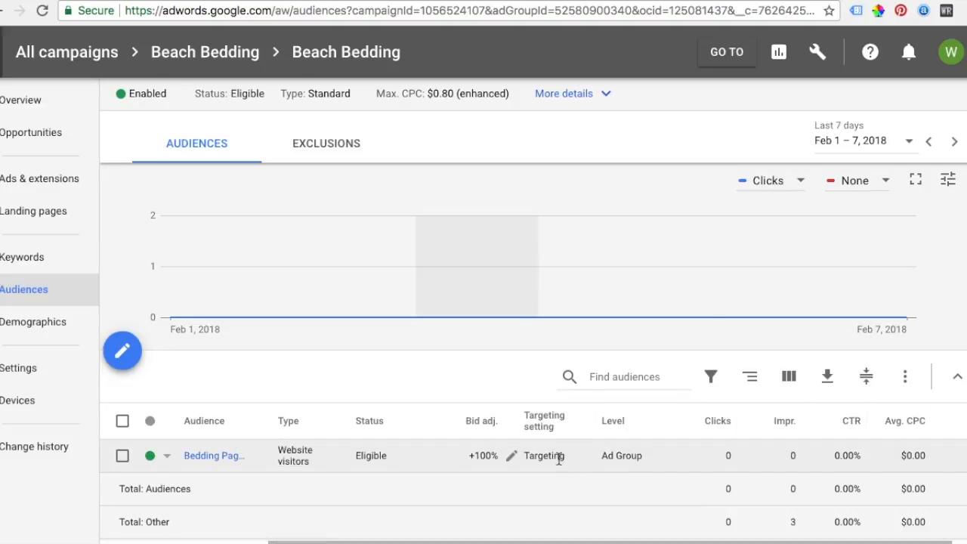
{"action": "mouse_move", "coordinate": [481, 421]}
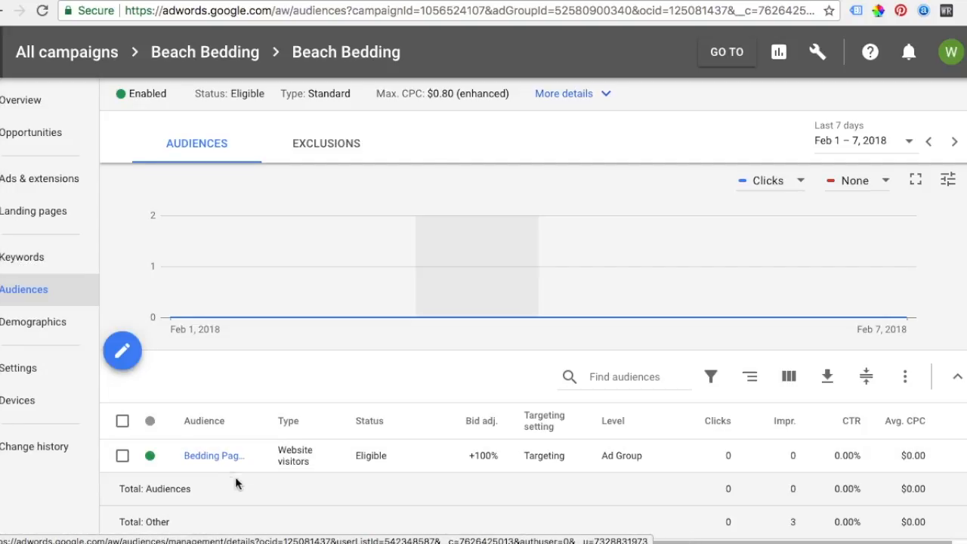
{"action": "mouse_move", "coordinate": [293, 478]}
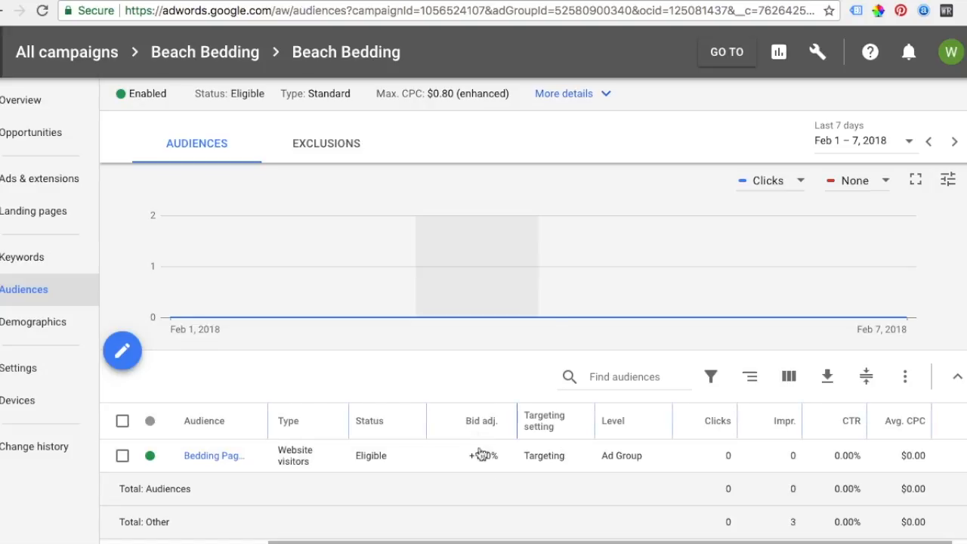
{"action": "mouse_move", "coordinate": [544, 421]}
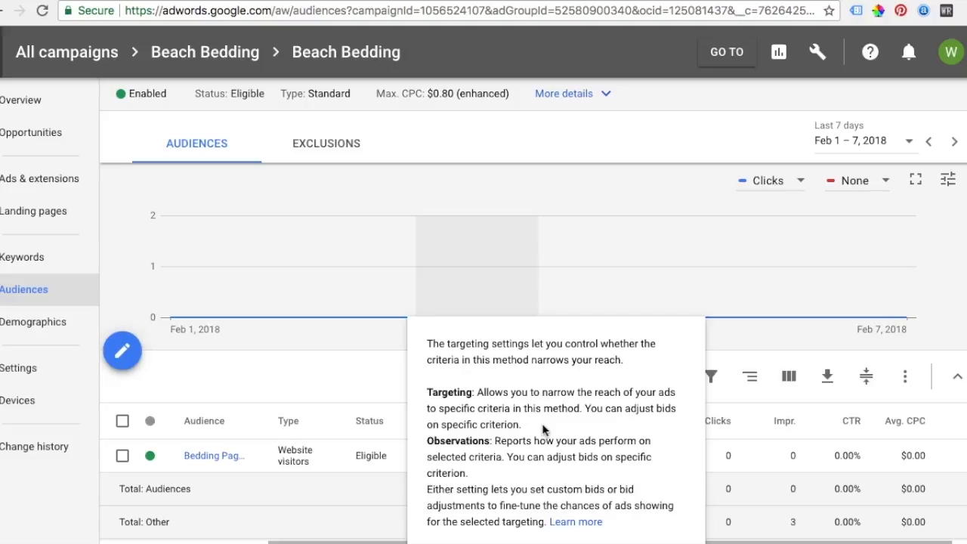
{"action": "mouse_move", "coordinate": [372, 385]}
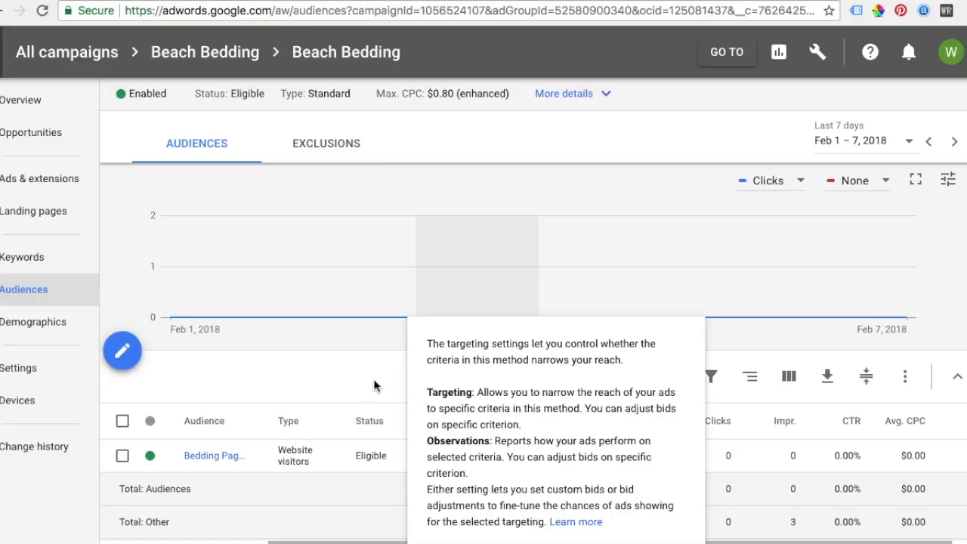
Step: Edit the ad group's audience setting and switch Bedding Pages - 30 Day to Observation
{"action": "left_click", "coordinate": [122, 351]}
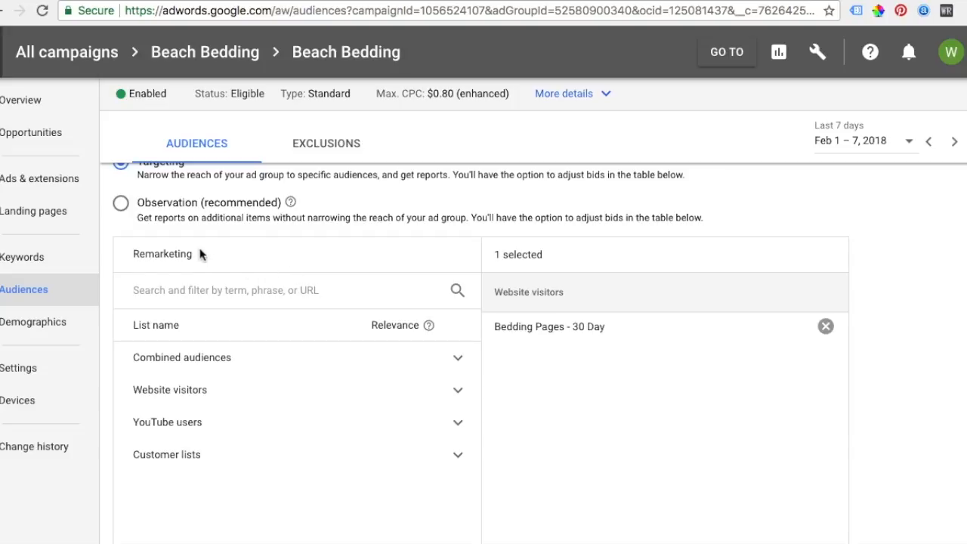
{"action": "left_click", "coordinate": [120, 203]}
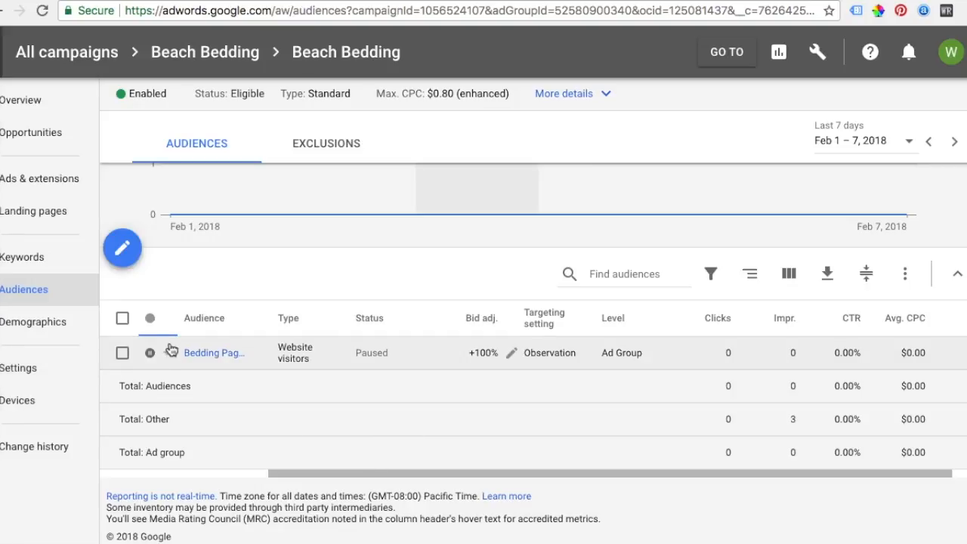
Step: Re-enable the paused Bedding Pages audience and reload the Audiences page via Keywords
{"action": "left_click", "coordinate": [150, 352]}
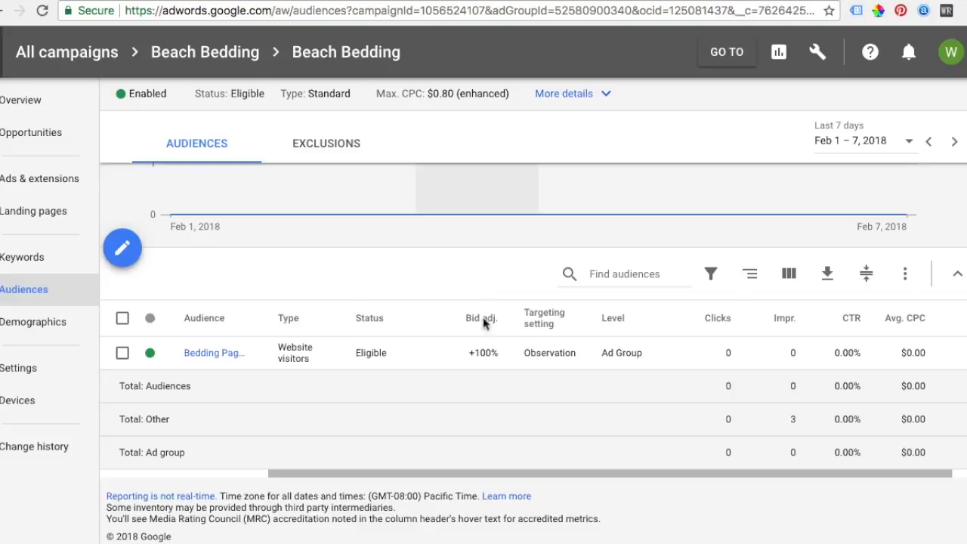
{"action": "left_click", "coordinate": [22, 257]}
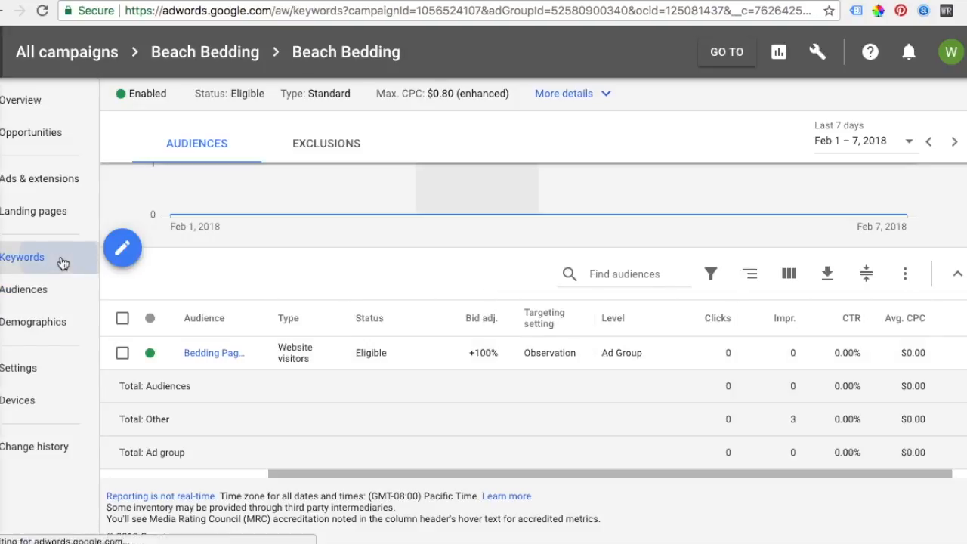
{"action": "left_click", "coordinate": [23, 257]}
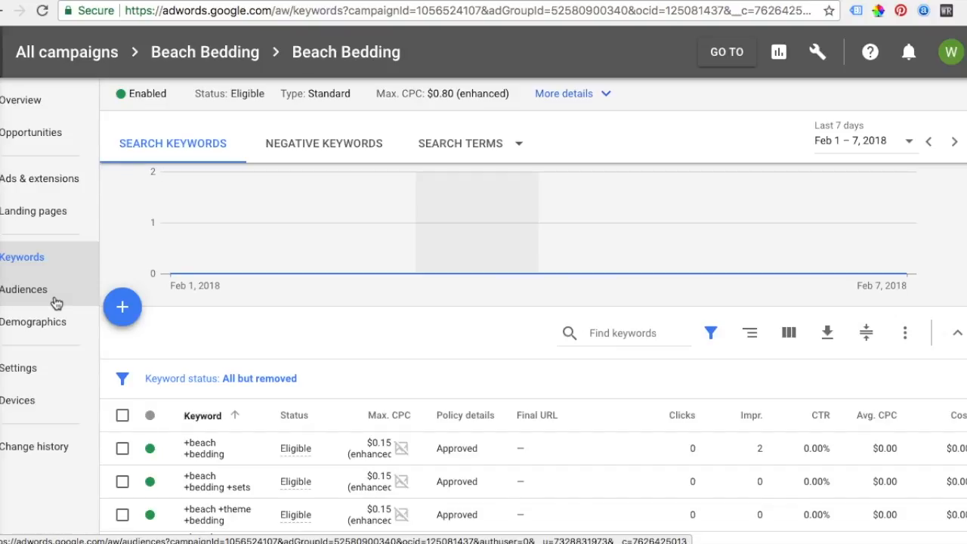
{"action": "left_click", "coordinate": [24, 289]}
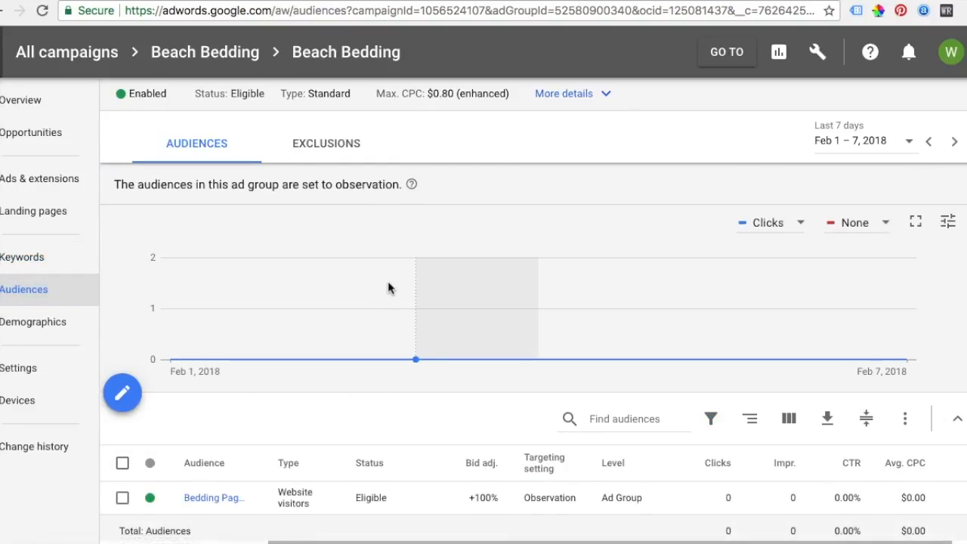
Step: Set a +100% bid adjustment on the Bedding Pages - 30 Day audience and save
{"action": "left_click", "coordinate": [483, 497]}
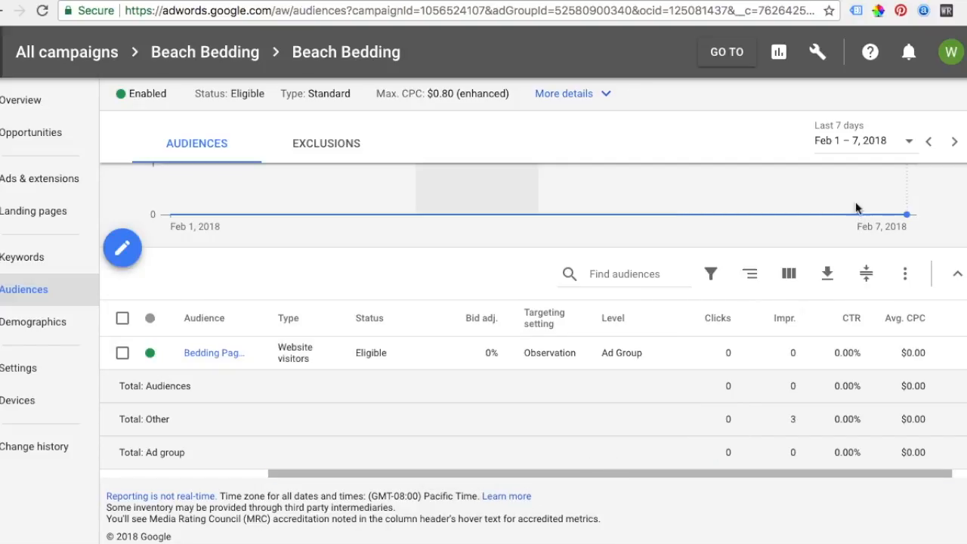
{"action": "mouse_move", "coordinate": [783, 214]}
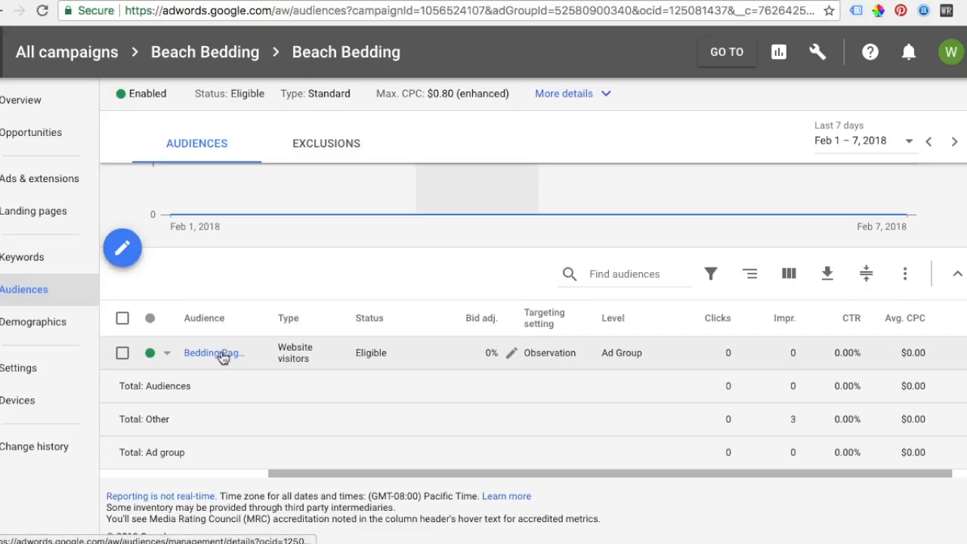
{"action": "mouse_move", "coordinate": [495, 355]}
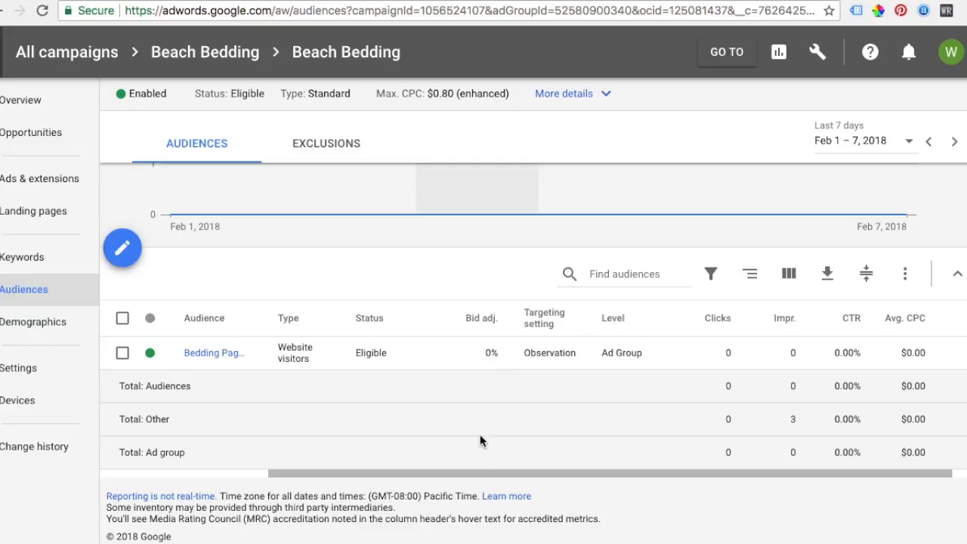
{"action": "mouse_move", "coordinate": [363, 401]}
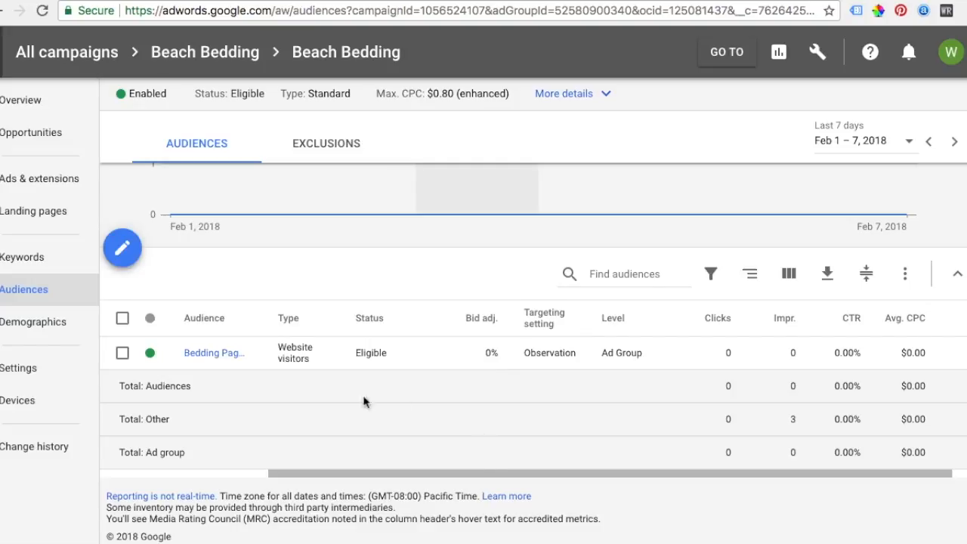
{"action": "mouse_move", "coordinate": [214, 353]}
{"action": "type", "text": "100"}
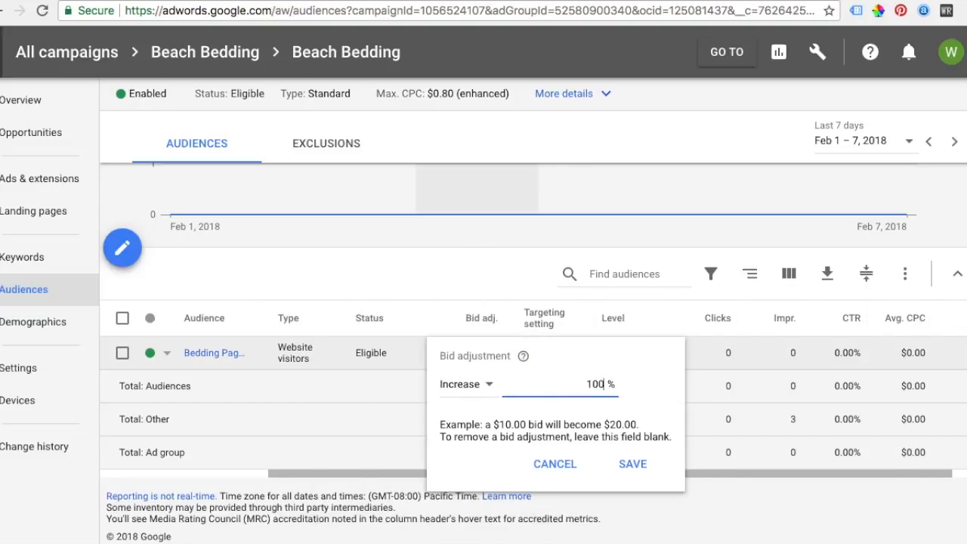
{"action": "left_click", "coordinate": [633, 463]}
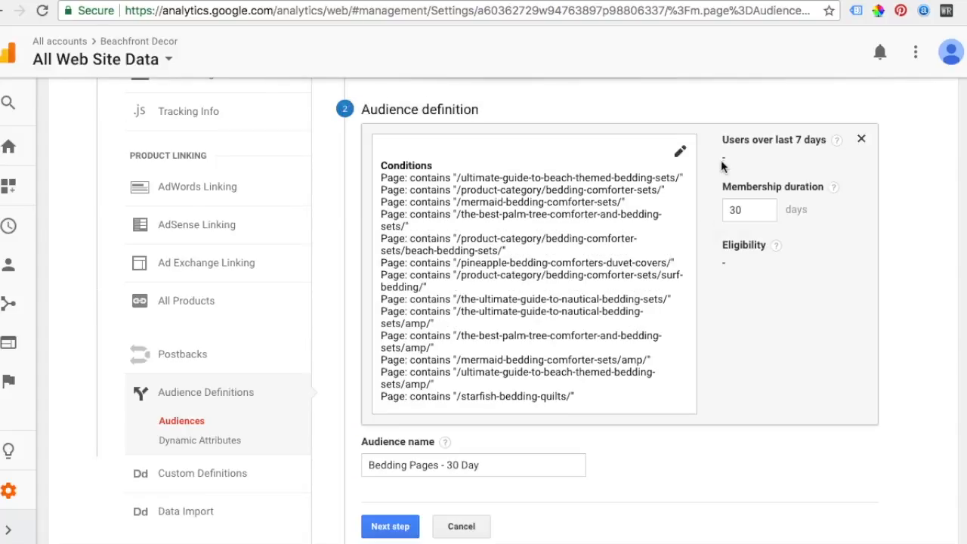
{"action": "mouse_move", "coordinate": [479, 438]}
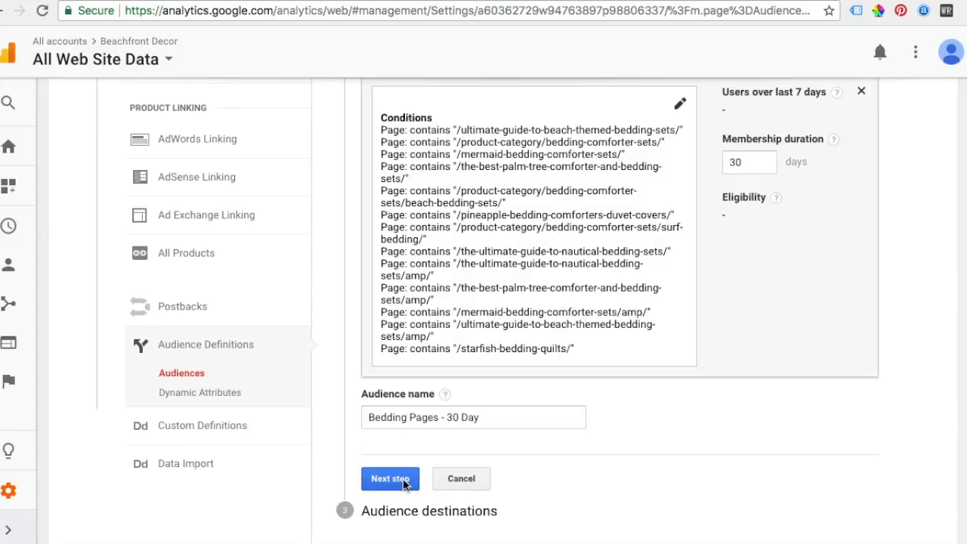
{"action": "mouse_move", "coordinate": [410, 491]}
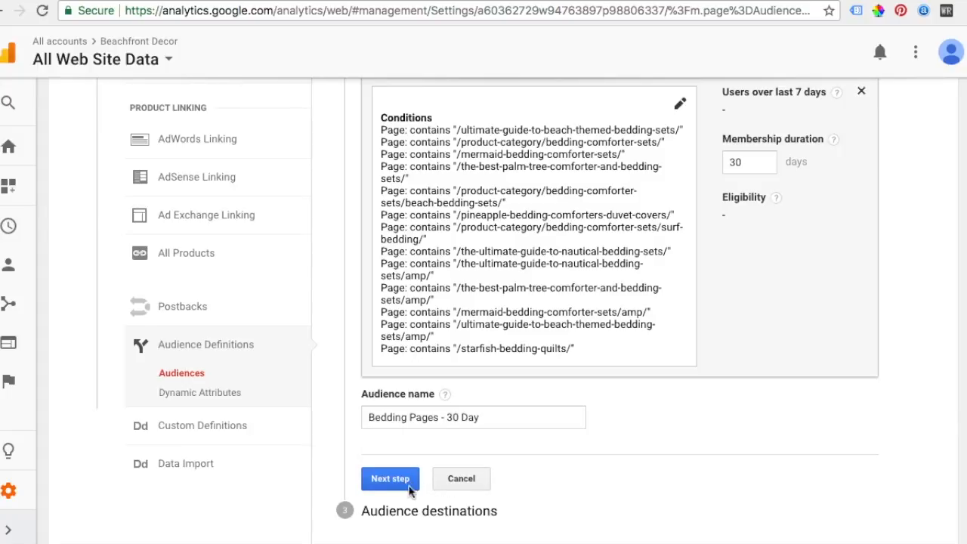
Step: Check the Bedding Pages - 30 Day page conditions and 30-day membership in Analytics
{"action": "left_click", "coordinate": [390, 478]}
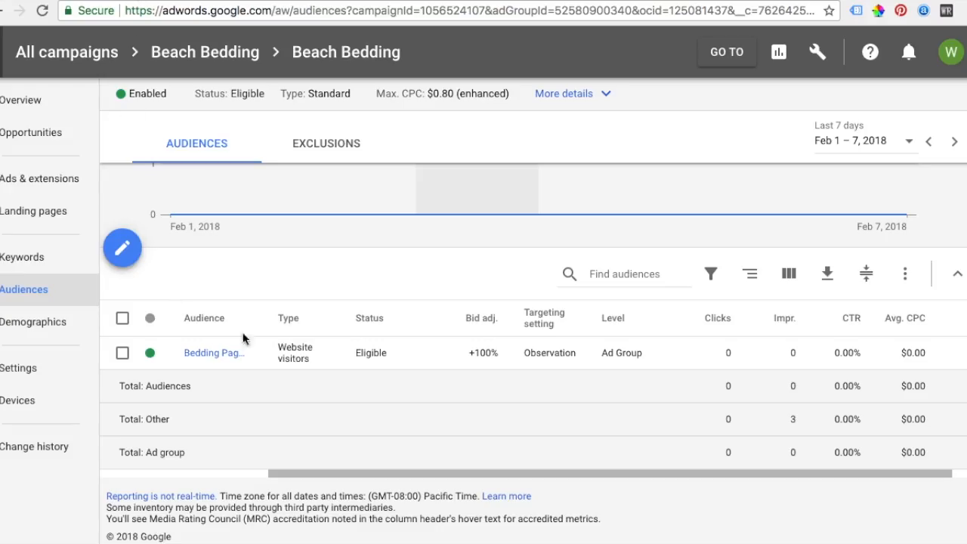
{"action": "mouse_move", "coordinate": [544, 317]}
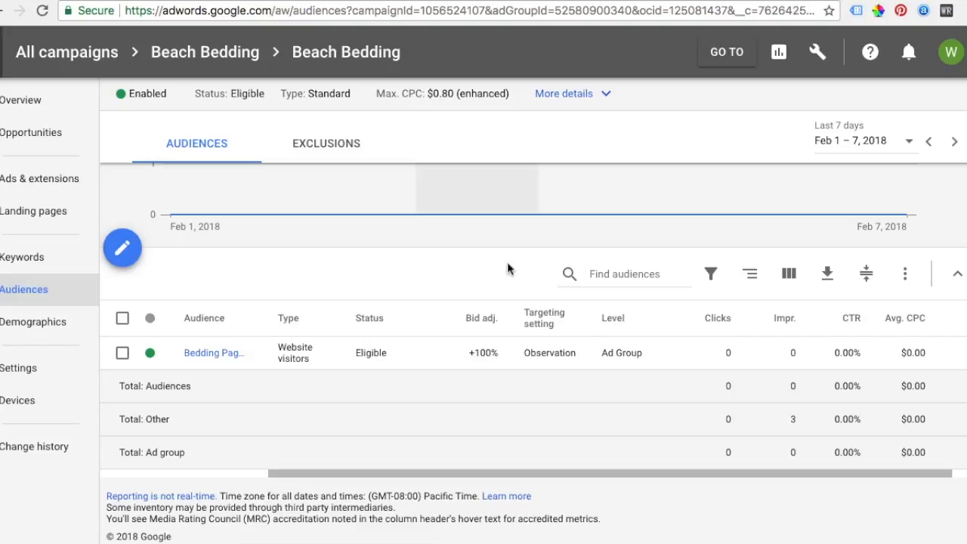
{"action": "mouse_move", "coordinate": [539, 301]}
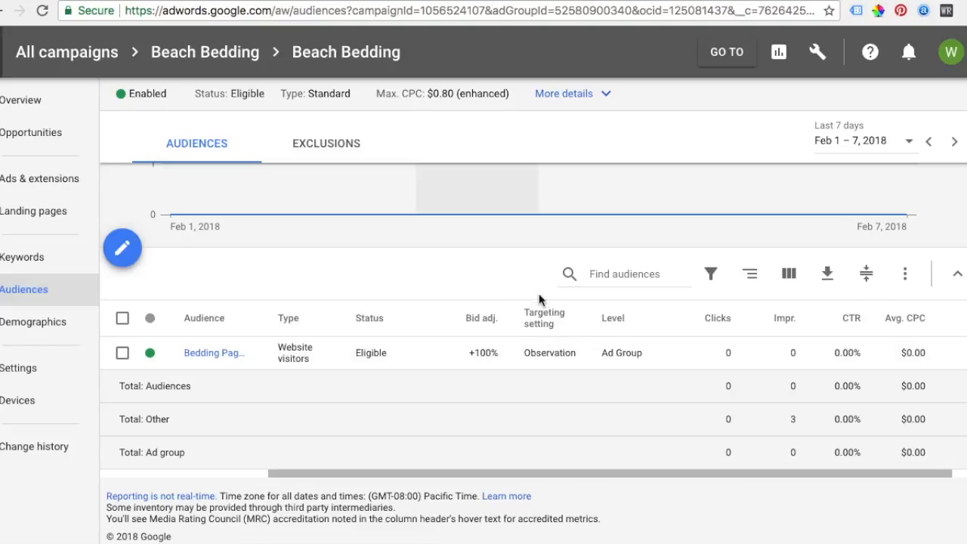
{"action": "mouse_move", "coordinate": [503, 275]}
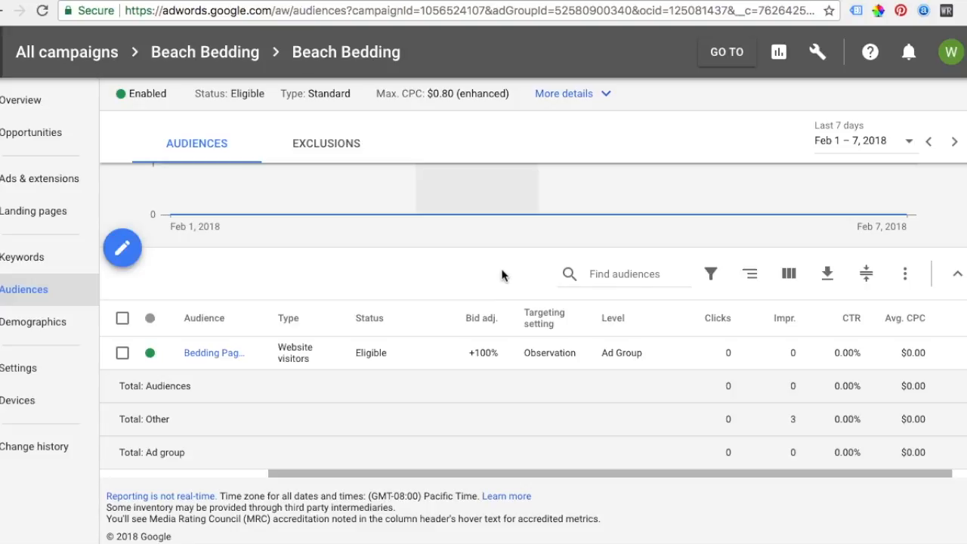
{"action": "mouse_move", "coordinate": [600, 383]}
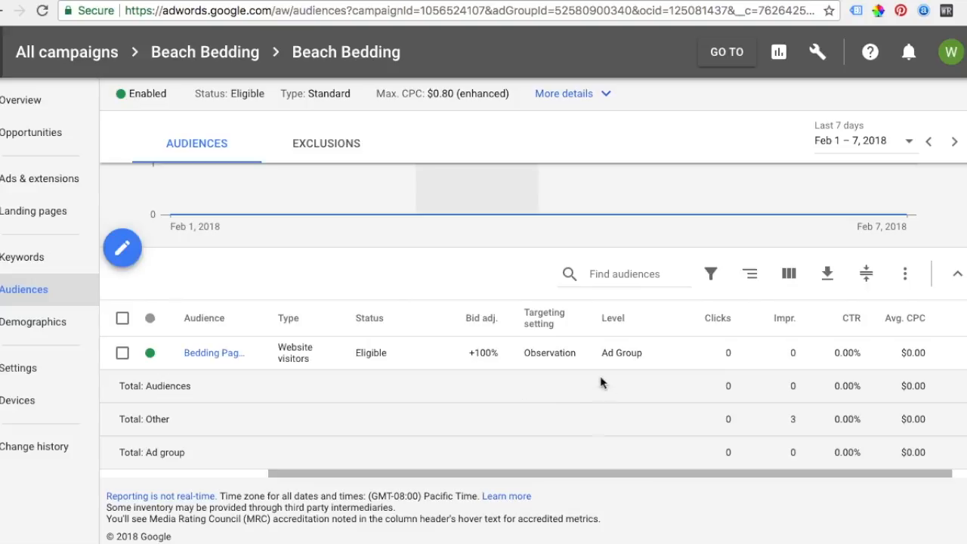
{"action": "mouse_move", "coordinate": [485, 266]}
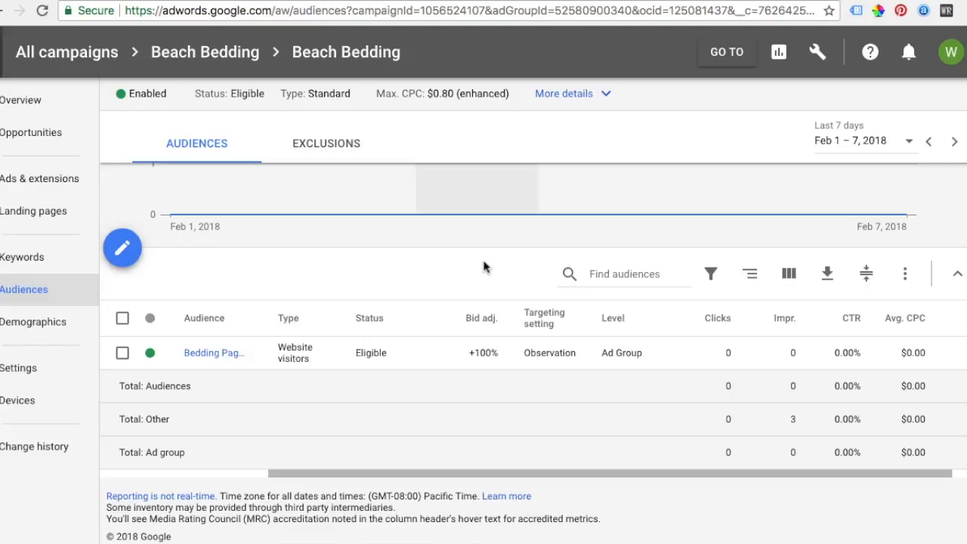
{"action": "mouse_move", "coordinate": [478, 272]}
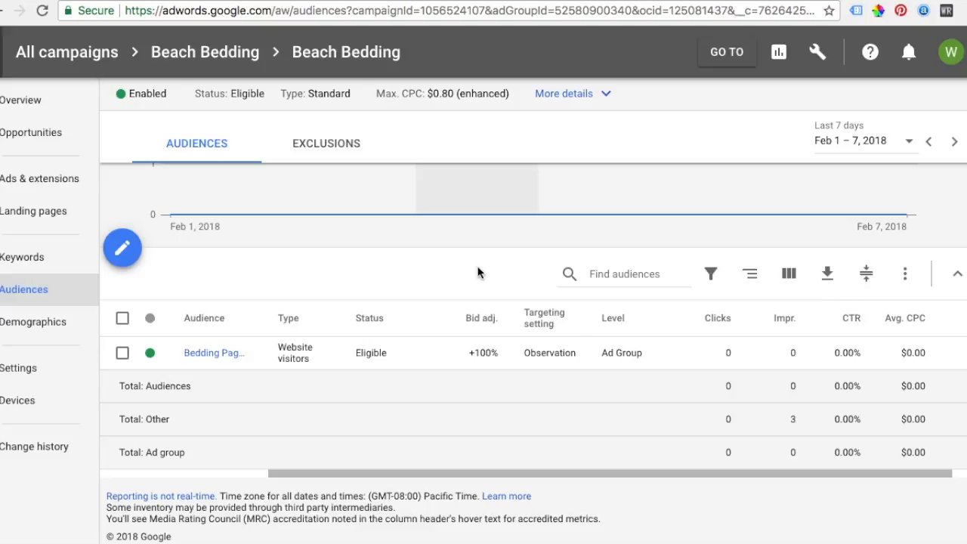
{"action": "mouse_move", "coordinate": [479, 263]}
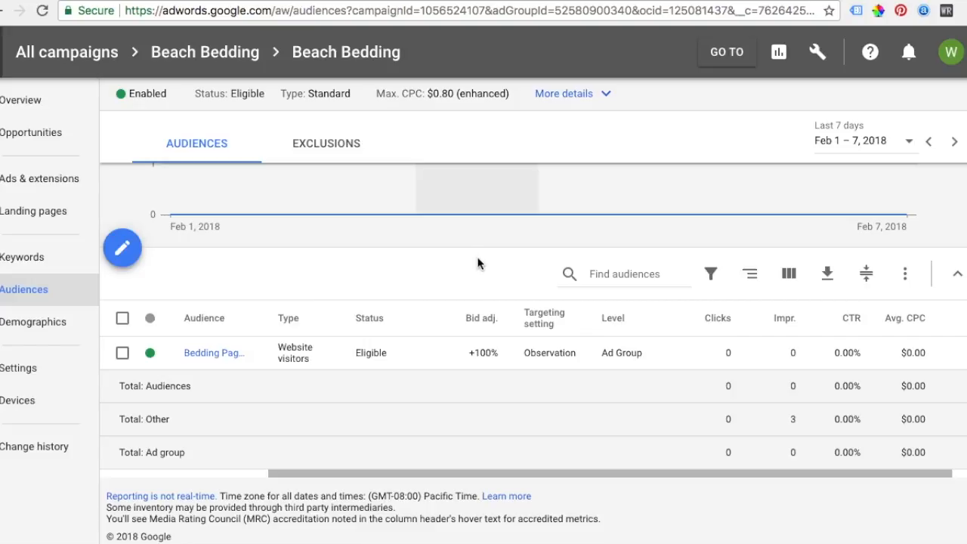
{"action": "mouse_move", "coordinate": [465, 275]}
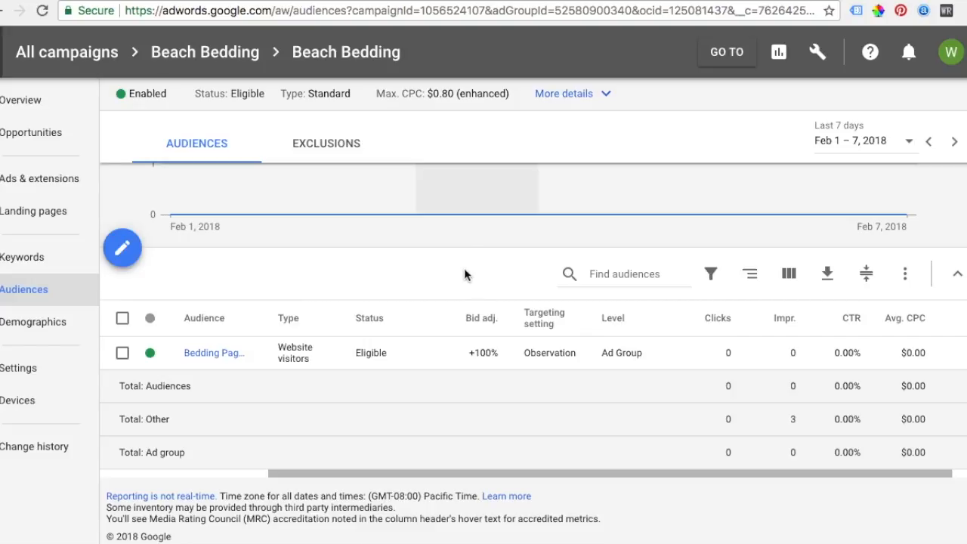